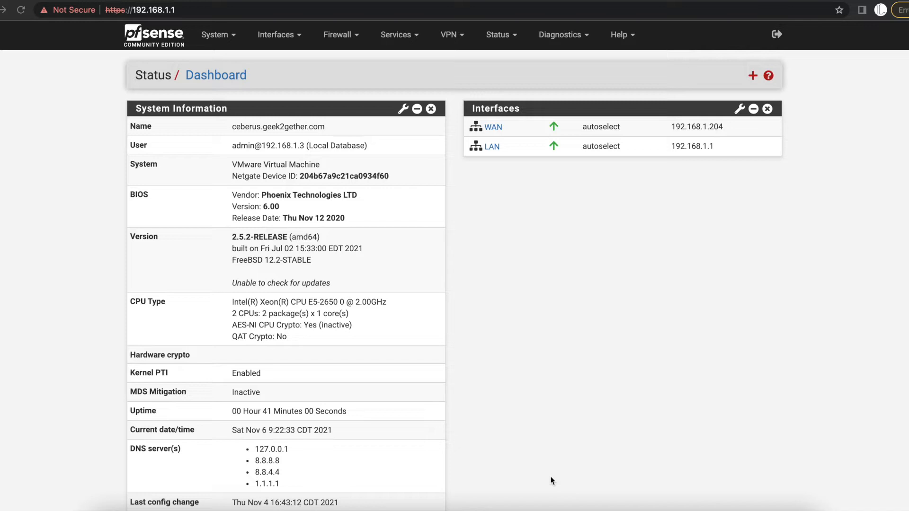
mouse_move(453, 244)
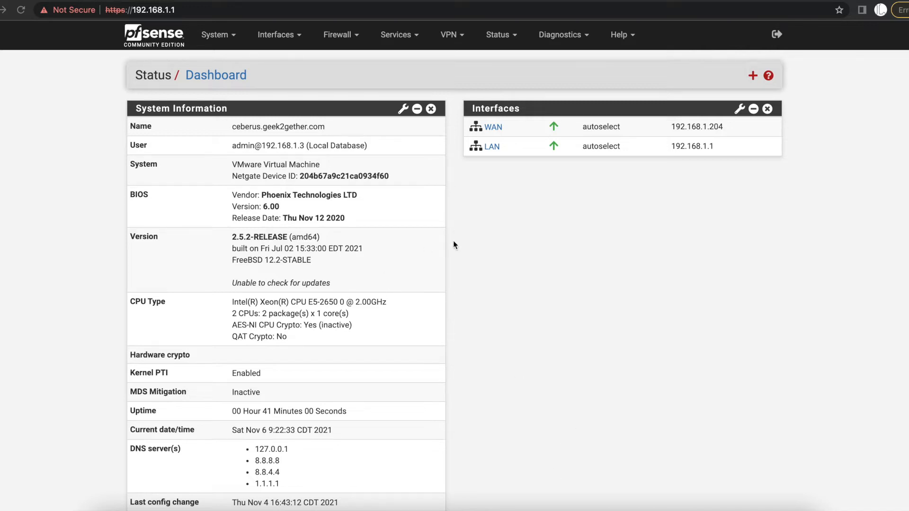
mouse_move(349, 135)
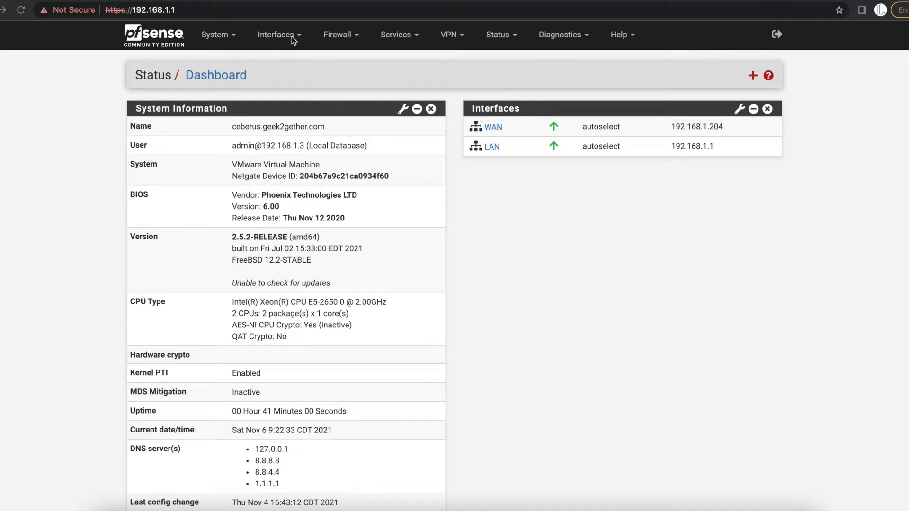
Expand the Interfaces menu from the dashboard navigation bar.
click(278, 34)
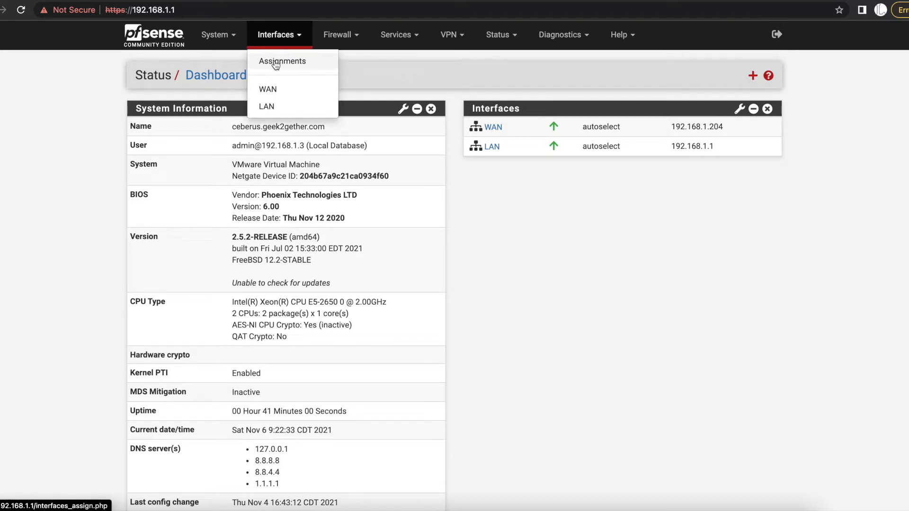
Go to Interface Assignments and switch to the empty VLANs list.
click(282, 61)
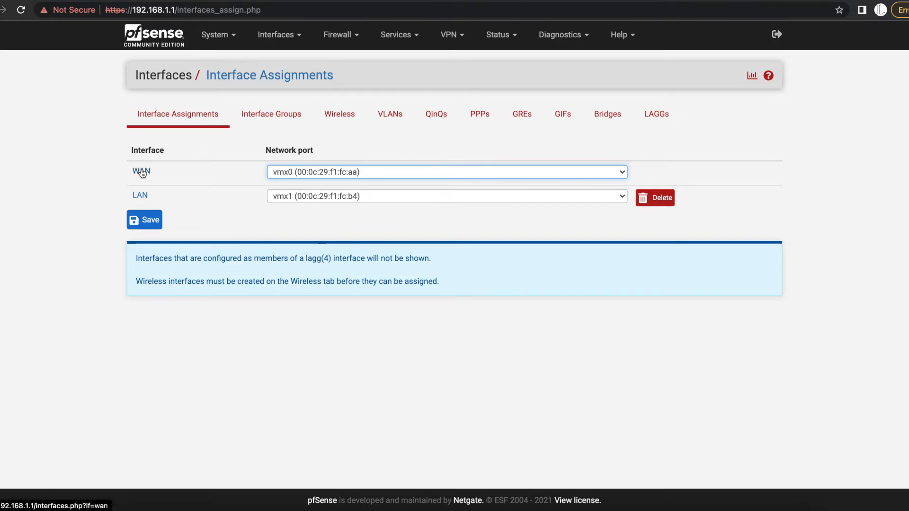
mouse_move(140, 195)
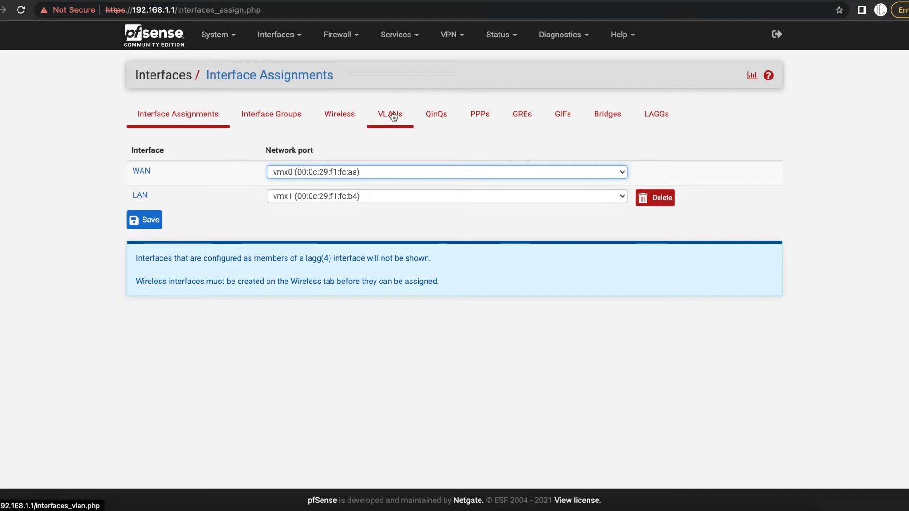
click(389, 113)
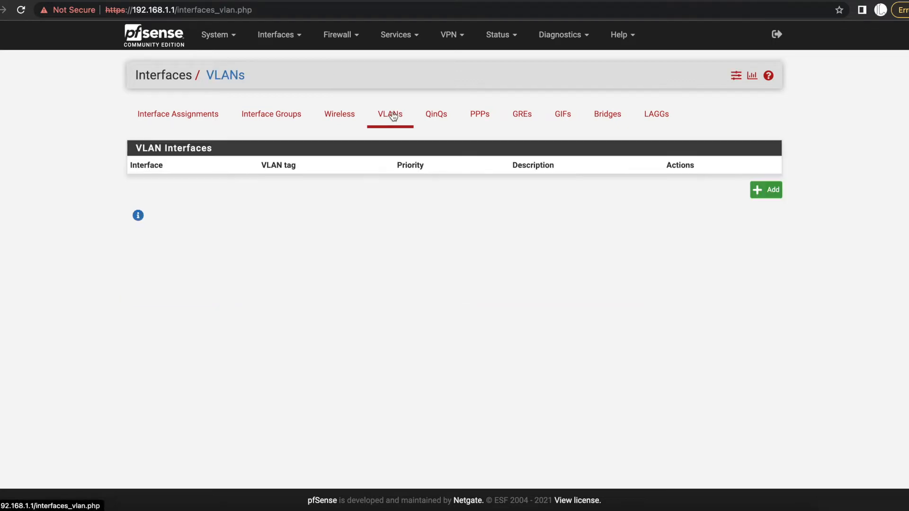
click(765, 189)
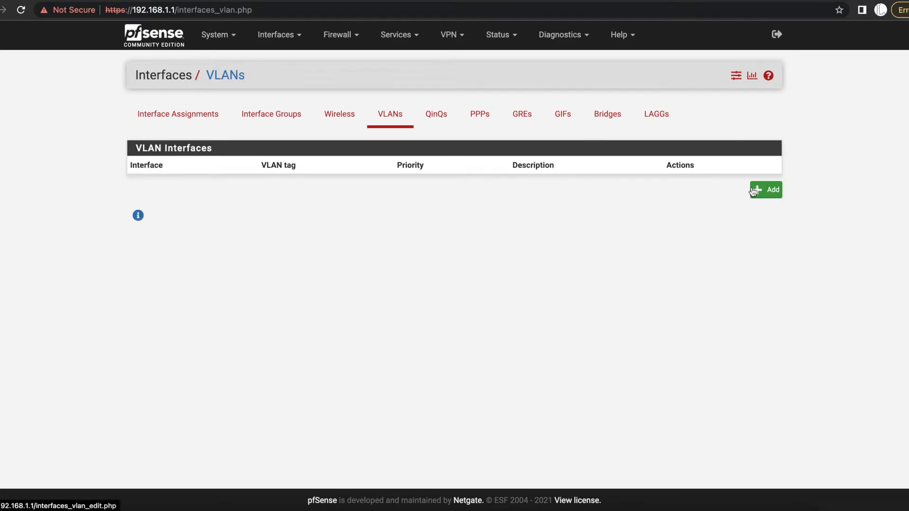
Add a VLAN on parent vmx1 (lan) with tag 5 and description IoT, and save it.
click(765, 190)
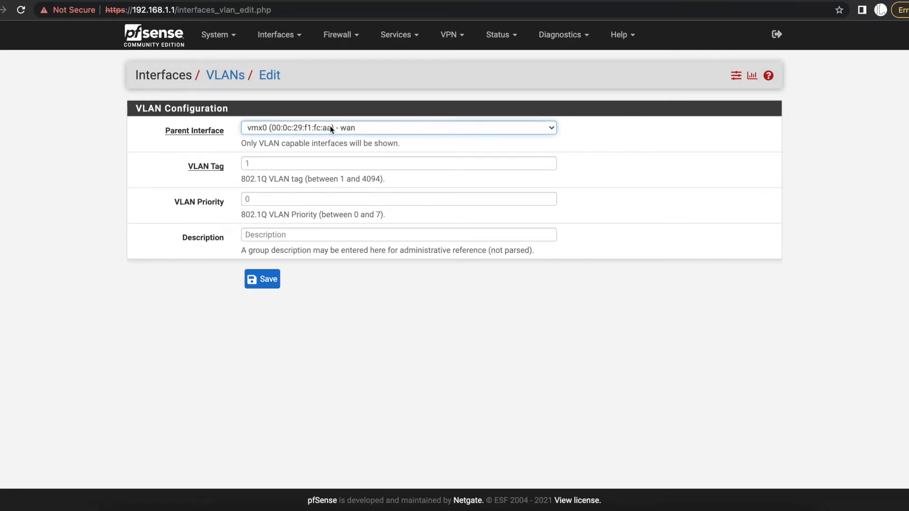
click(398, 128)
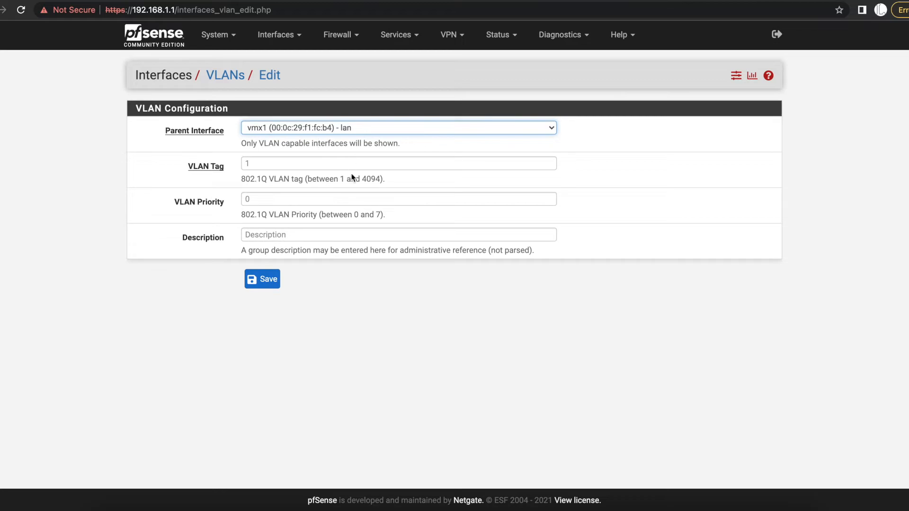
click(398, 163)
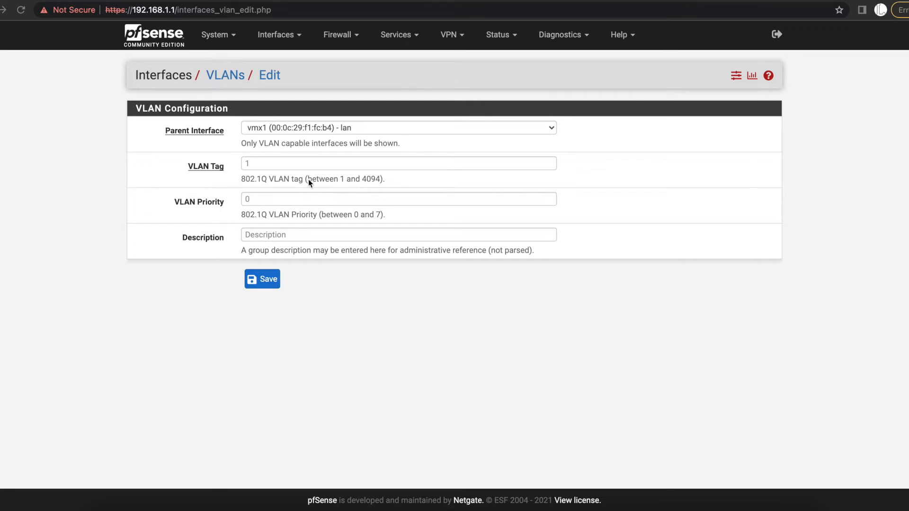
mouse_move(366, 187)
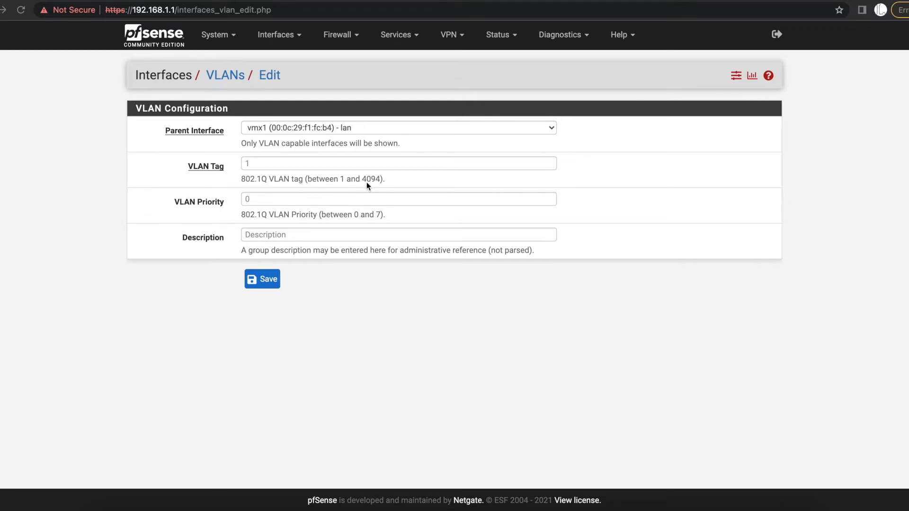
mouse_move(376, 186)
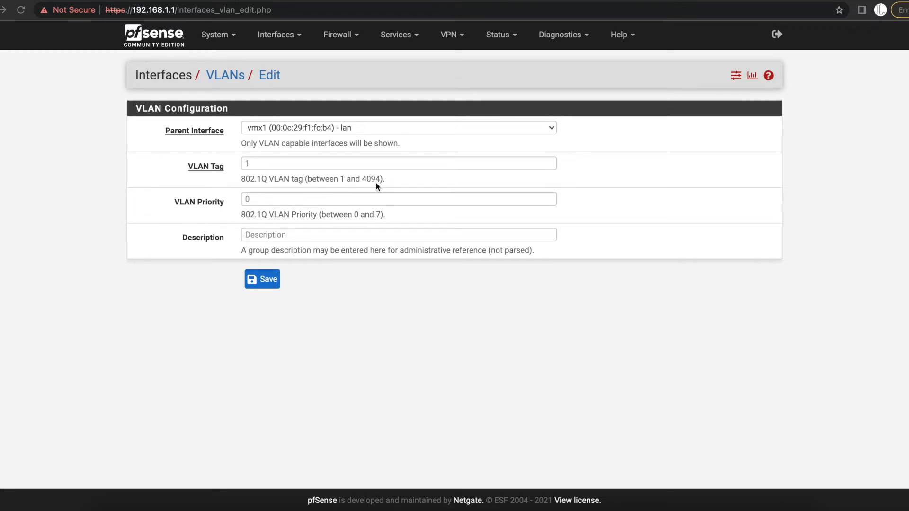
click(399, 163)
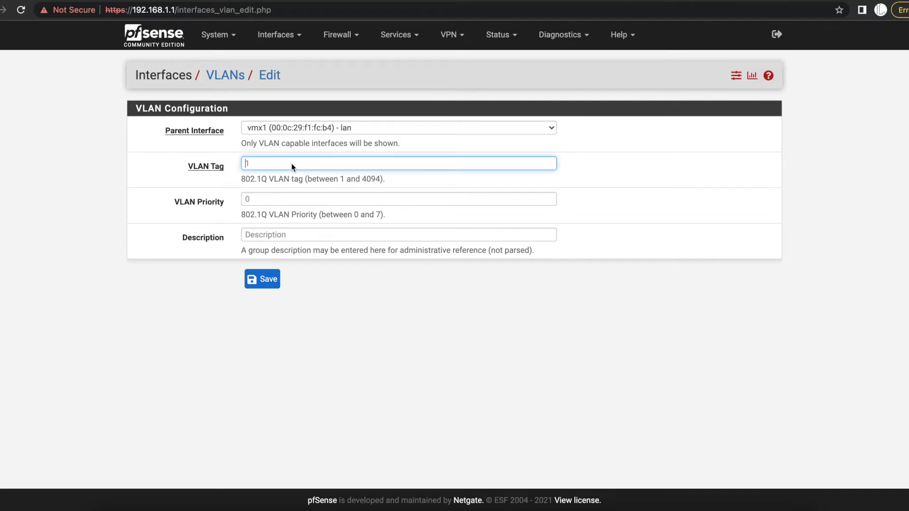
text(5)
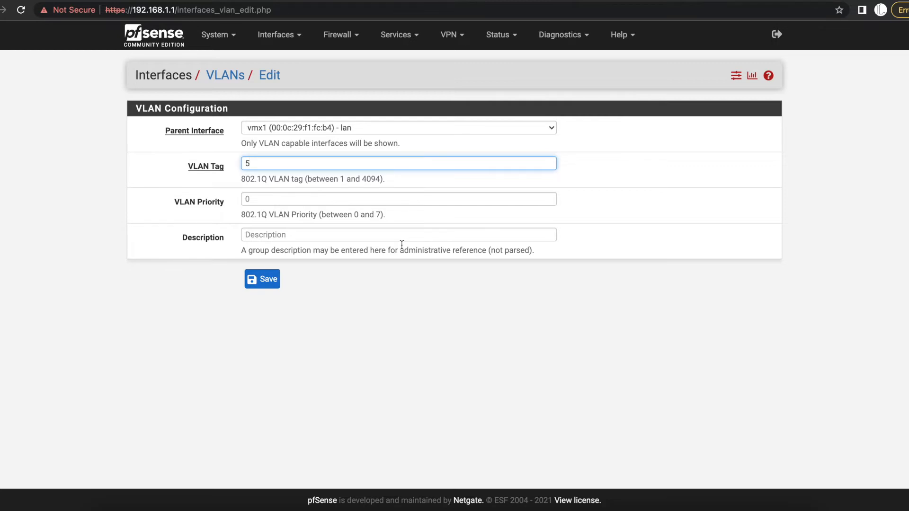
mouse_move(386, 225)
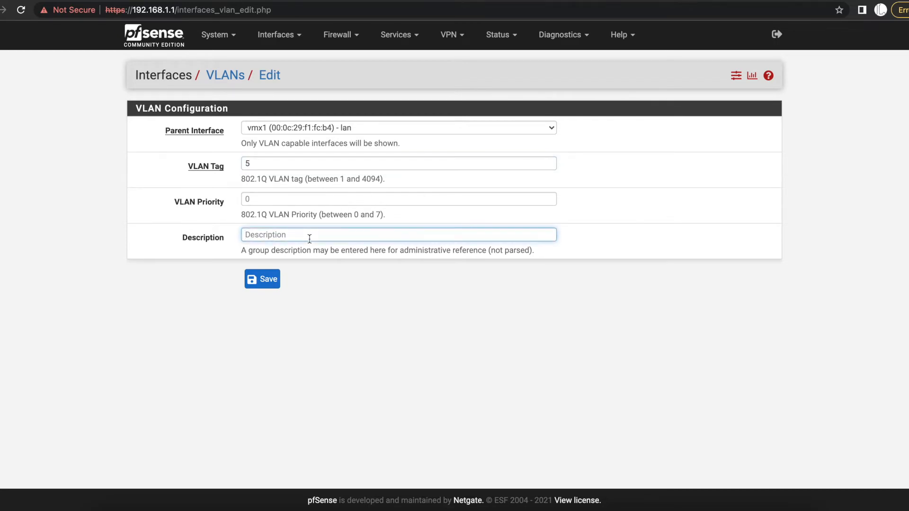
text(lo)
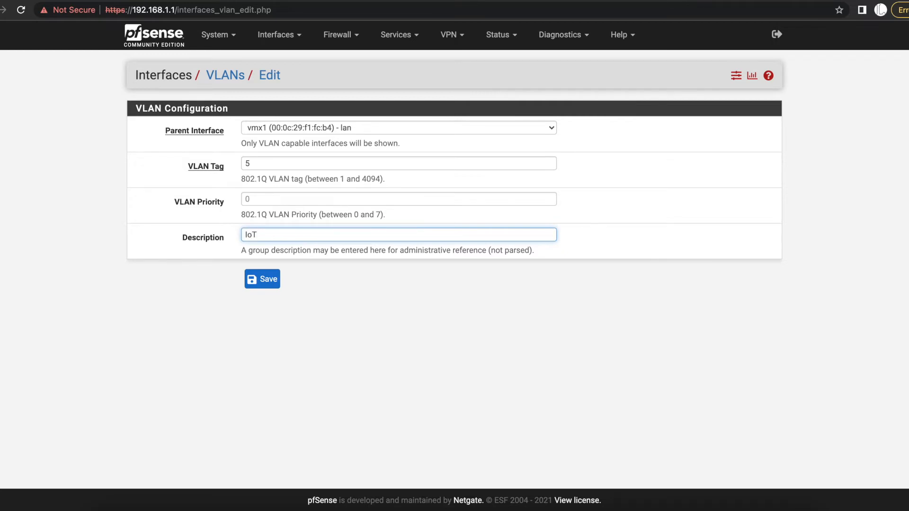
mouse_move(267, 278)
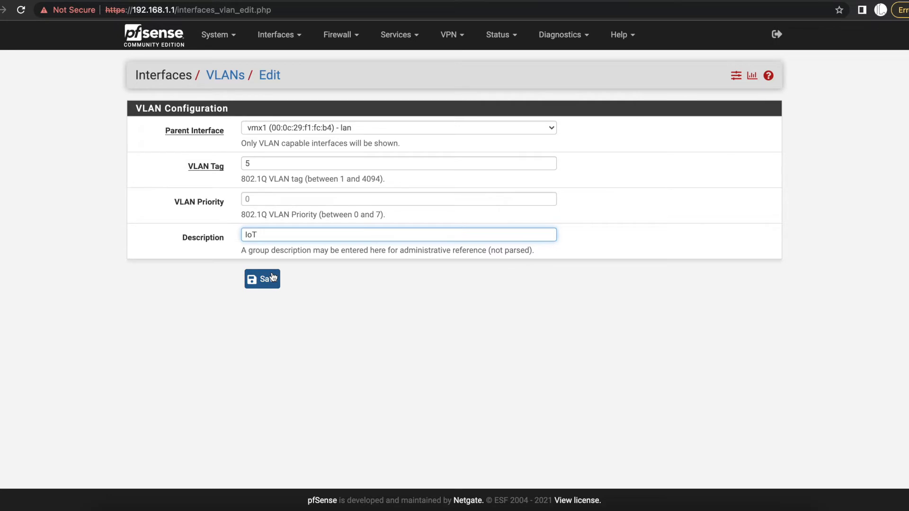
click(263, 279)
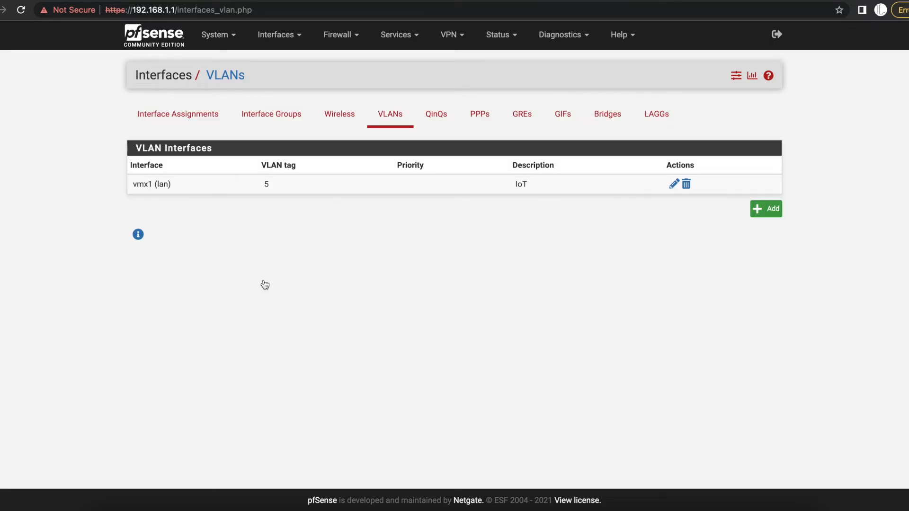
mouse_move(356, 190)
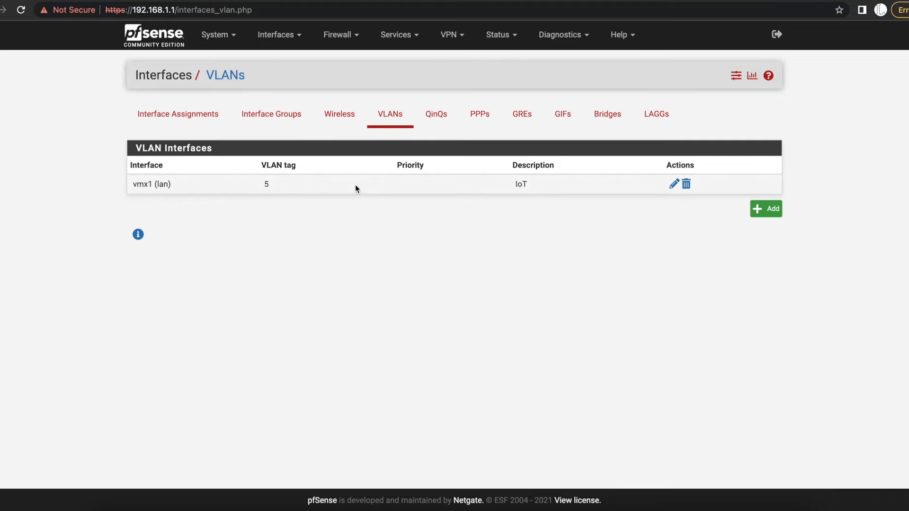
mouse_move(178, 114)
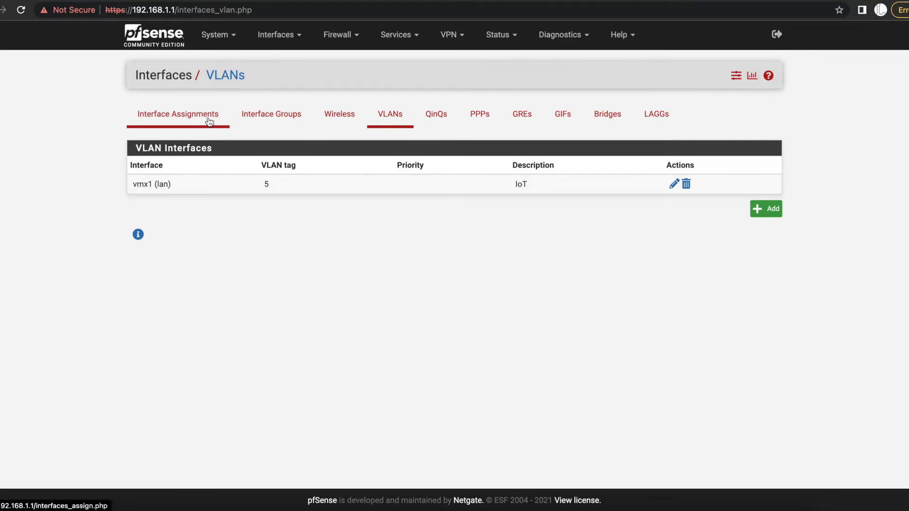
Assign VLAN 5 on vmx1 (IoT) as the new OPT1 interface and go to its settings.
click(177, 113)
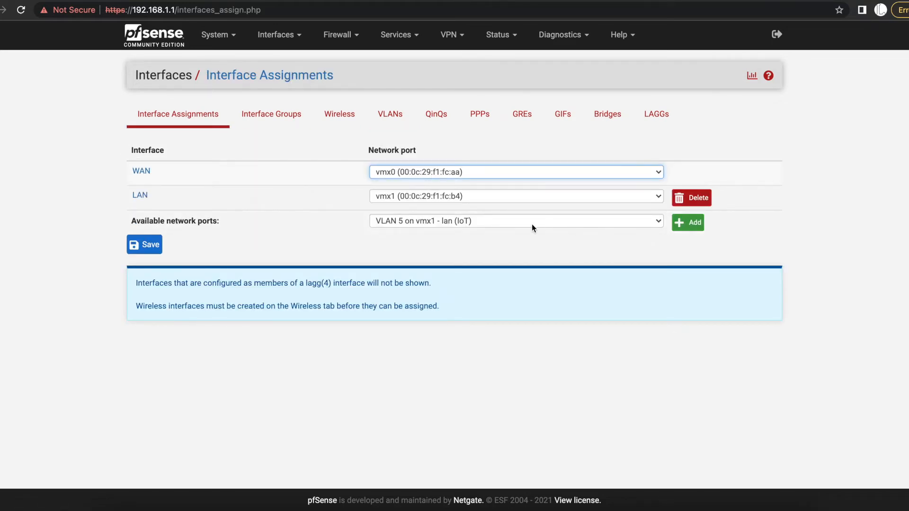
click(515, 220)
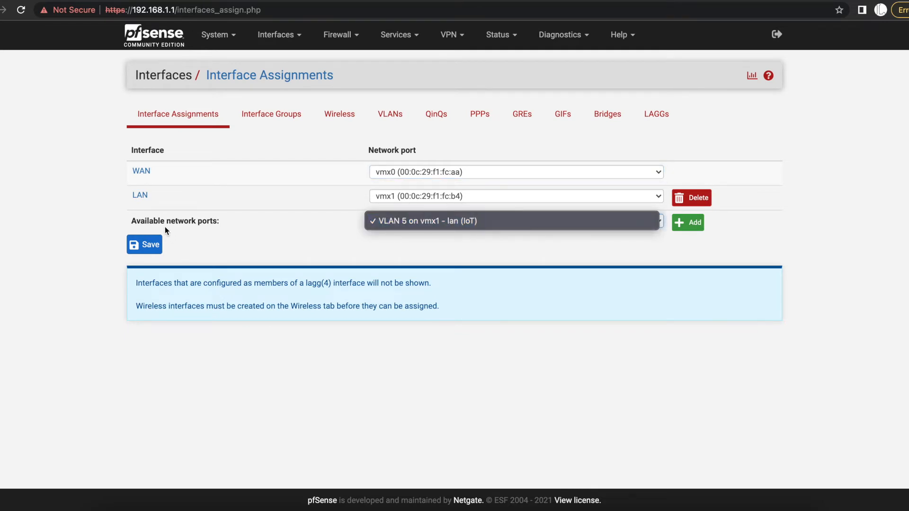
click(424, 220)
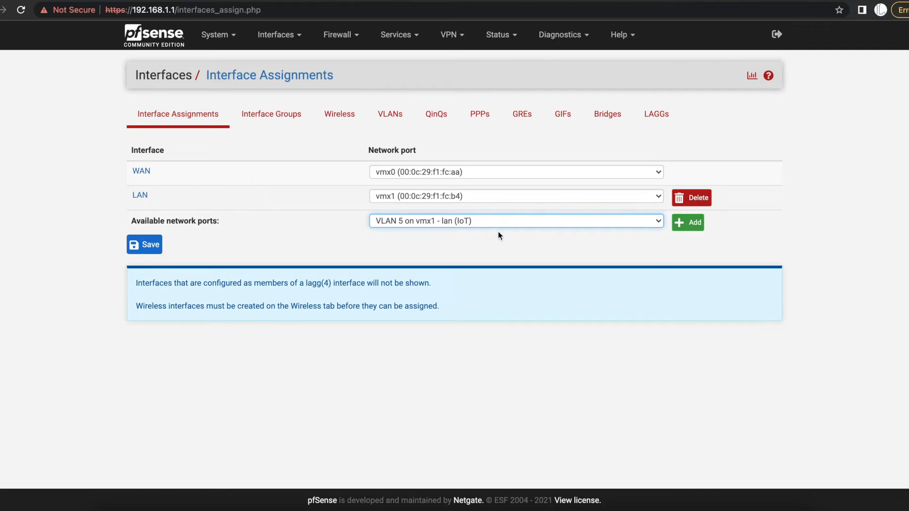
mouse_move(493, 239)
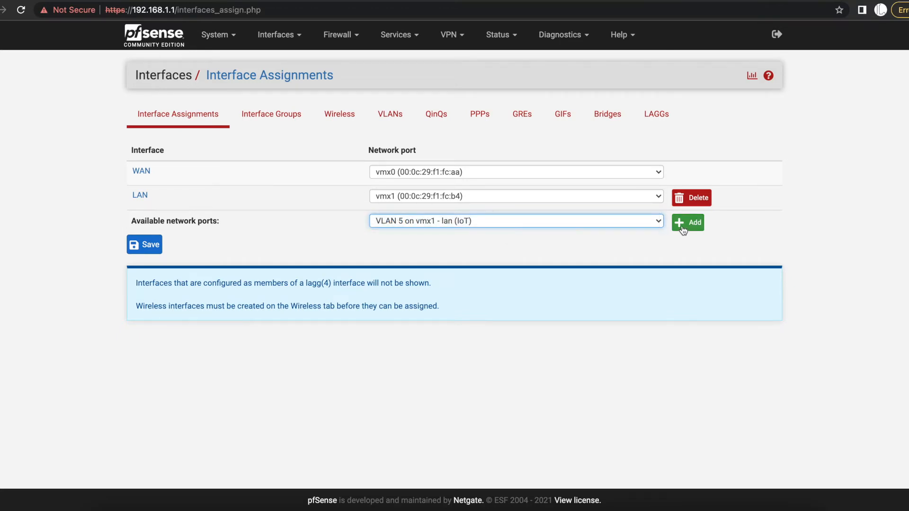
click(688, 222)
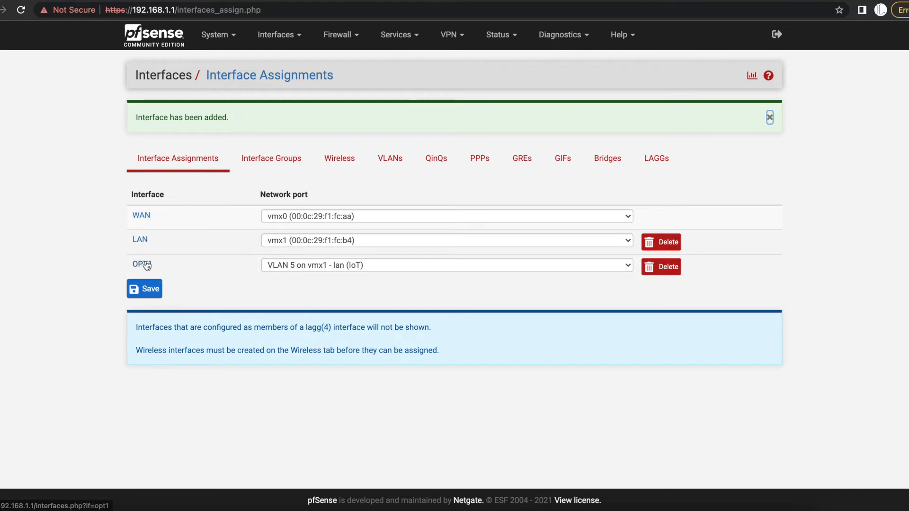
click(141, 264)
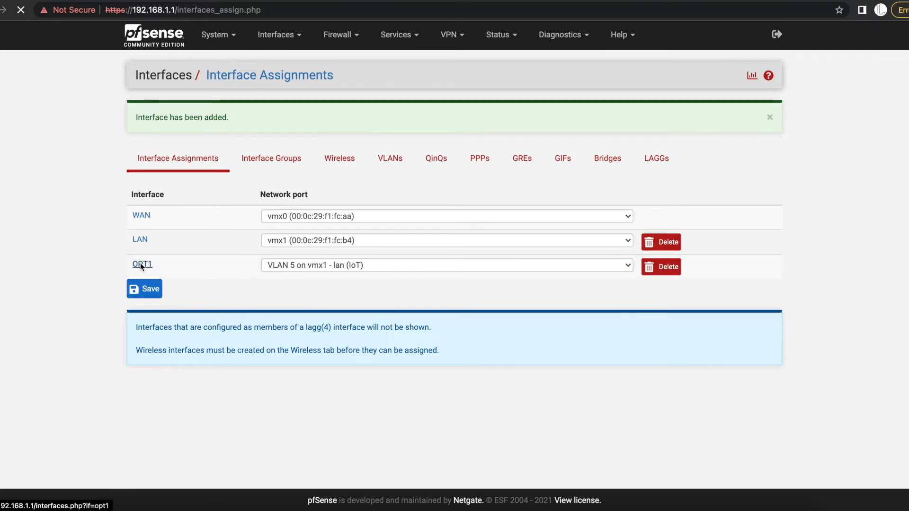
Describe OPT1 as IoT_Network, enable it, and choose Static IPv4 configuration.
click(141, 264)
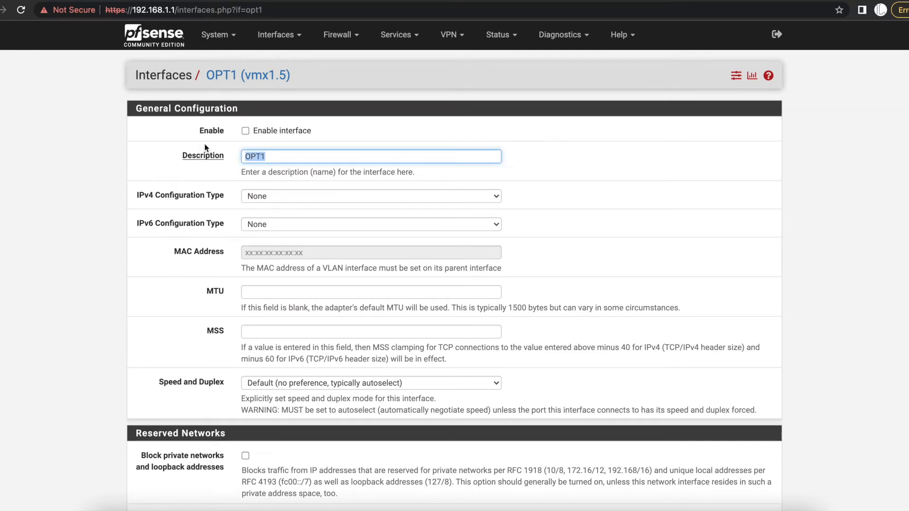
text(Io)
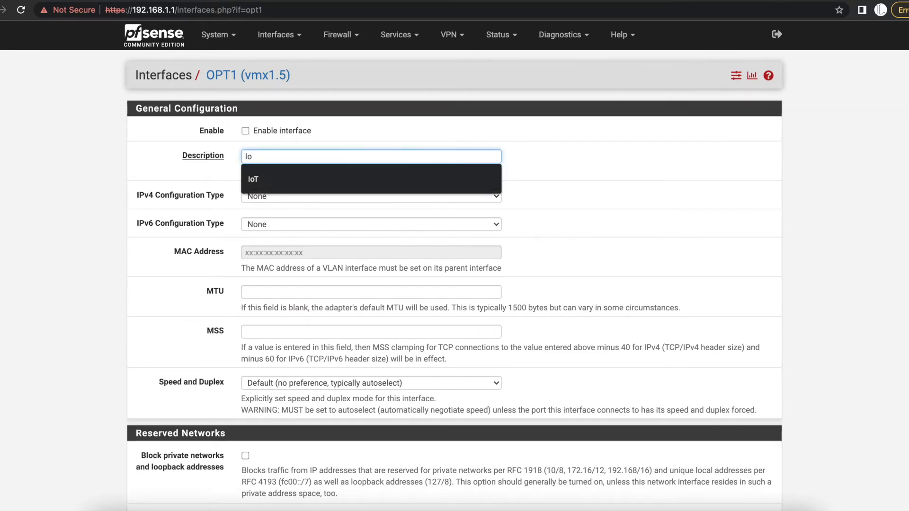
text(IoT Net)
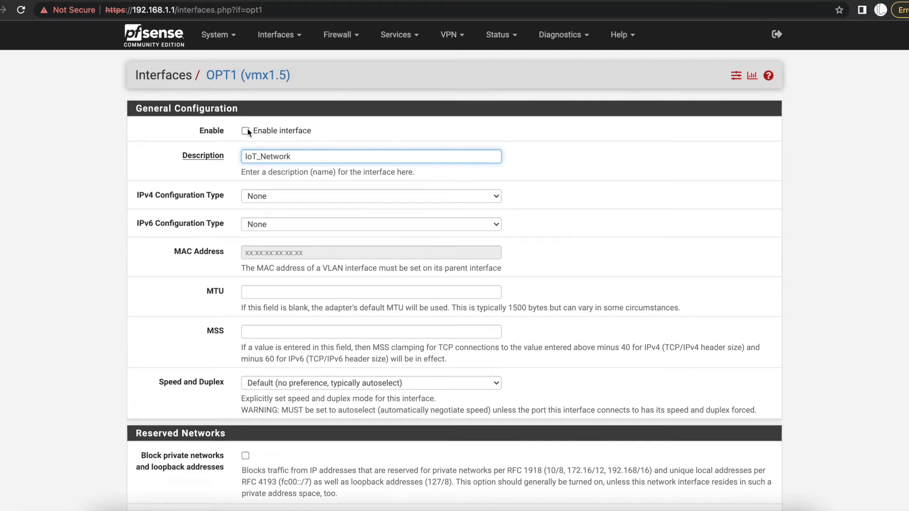
click(370, 196)
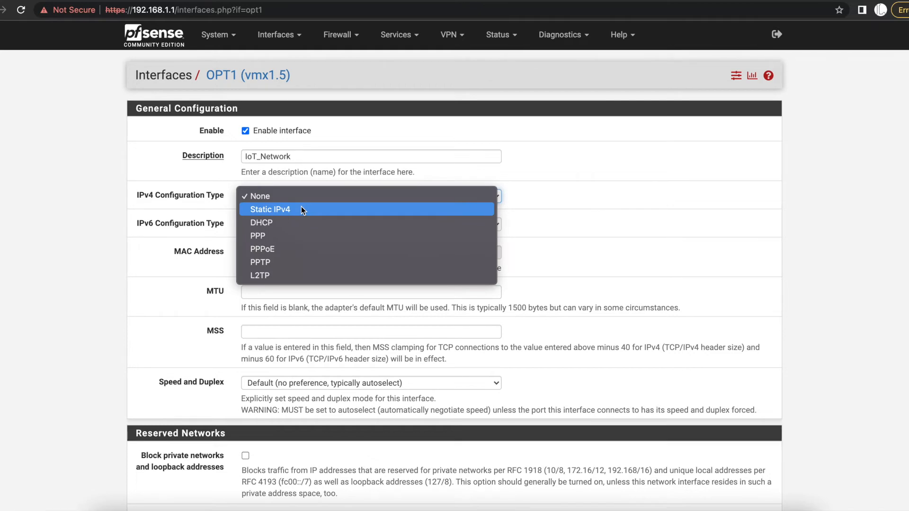
click(269, 209)
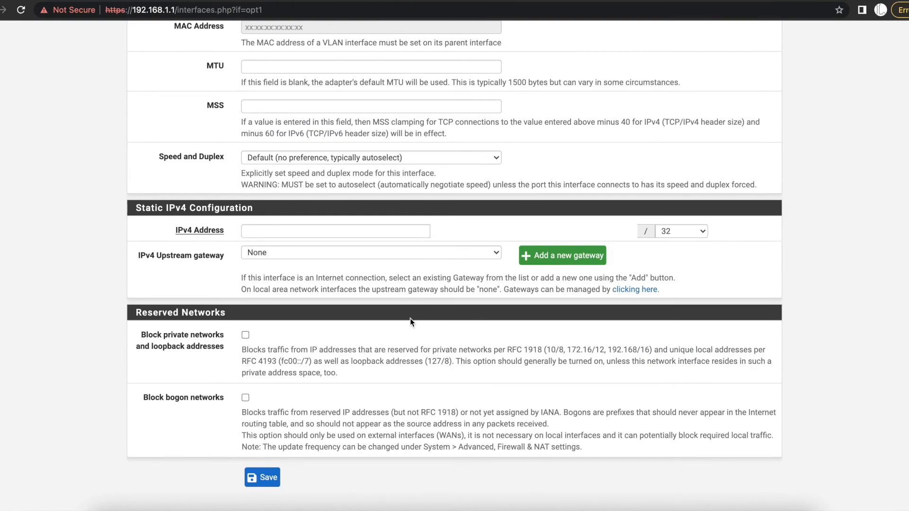
Set the IPv4 address to 10.100.10.254 with a /24 mask and save the interface.
click(334, 230)
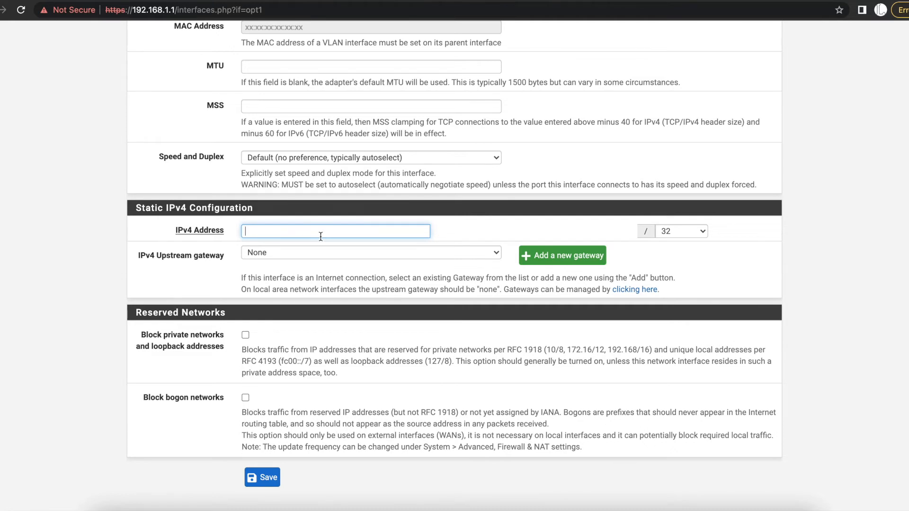
text(192)
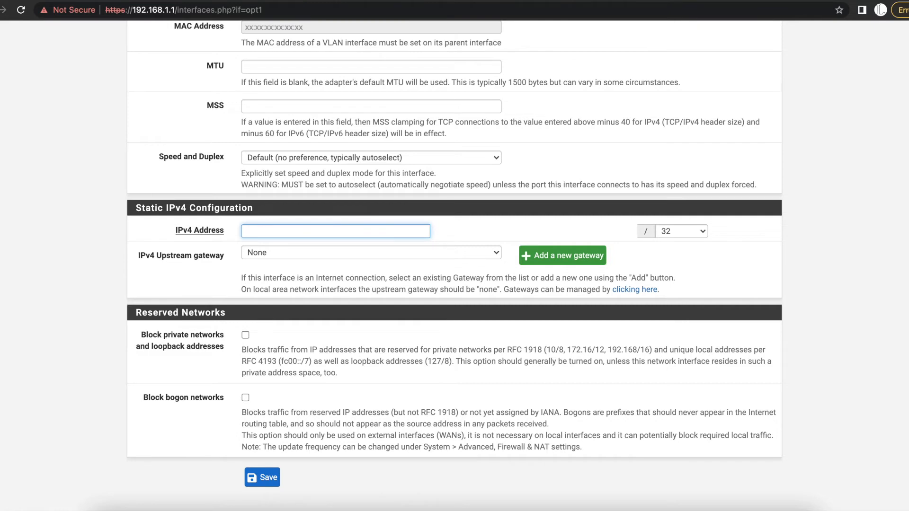
text(10.100.10.25)
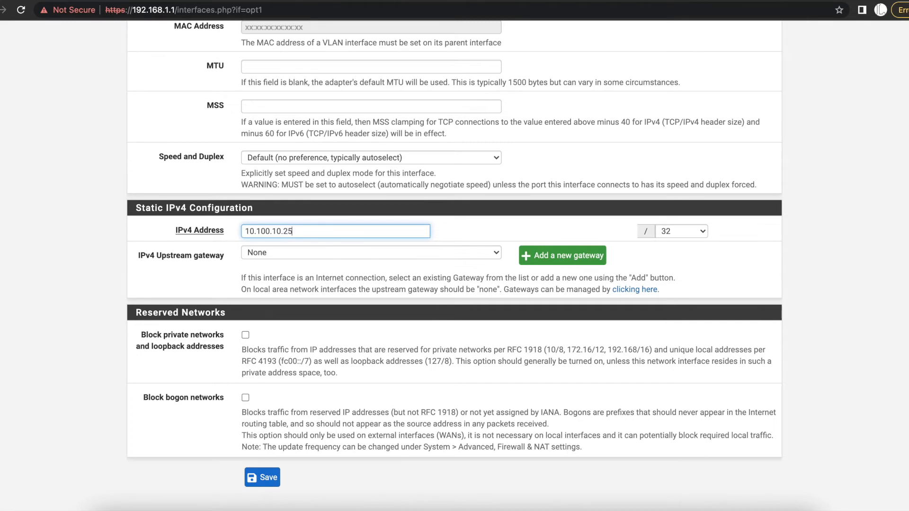
click(681, 231)
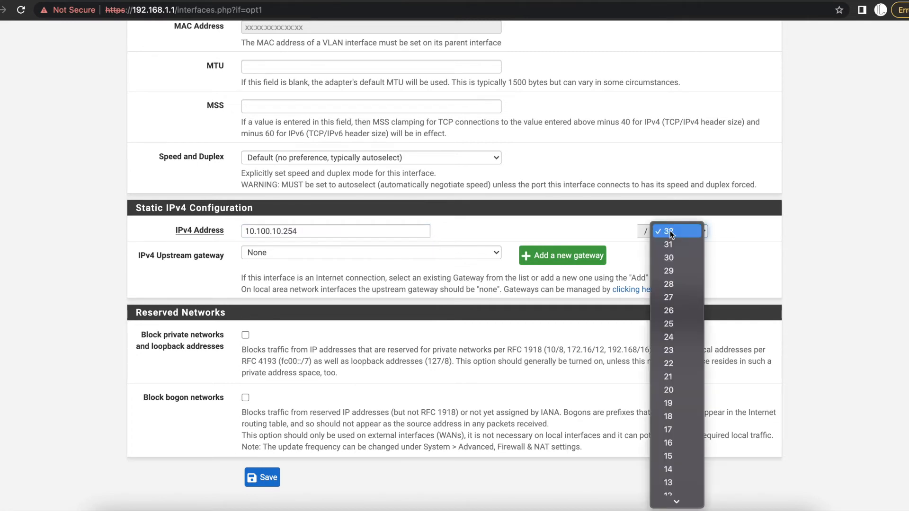
click(676, 231)
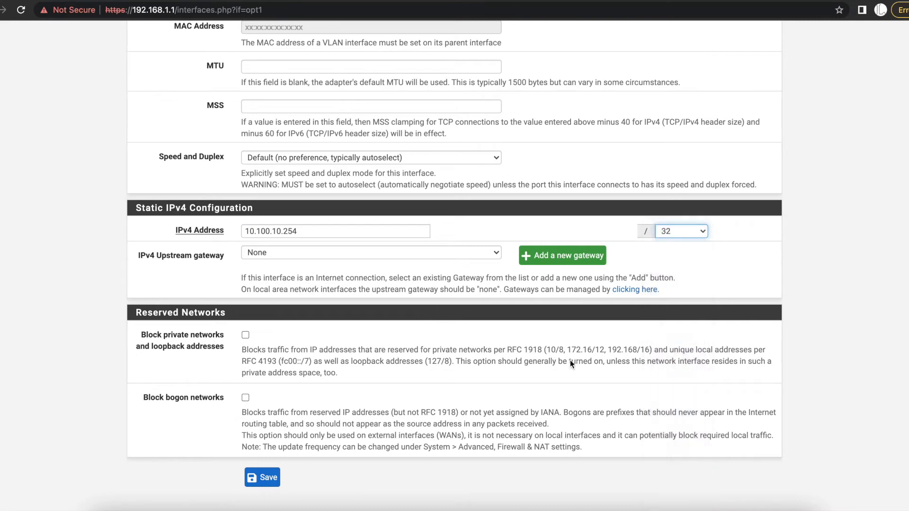
click(262, 478)
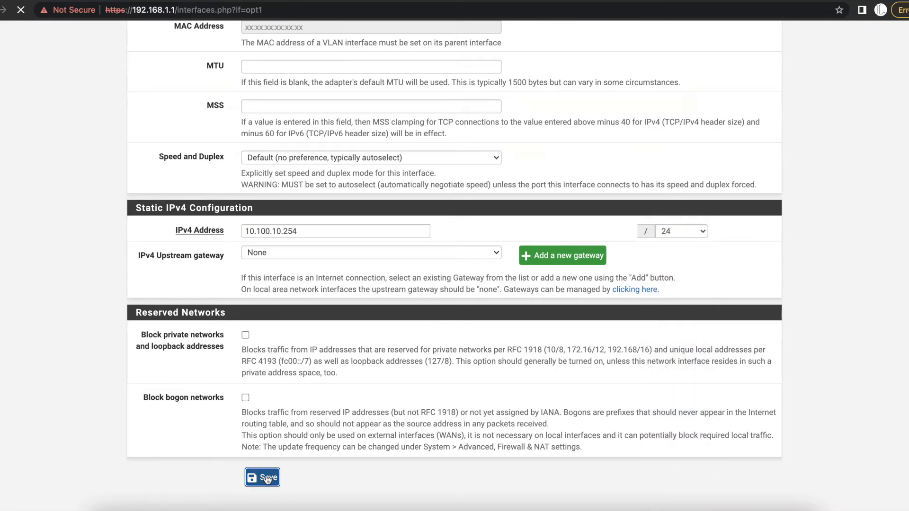
click(262, 477)
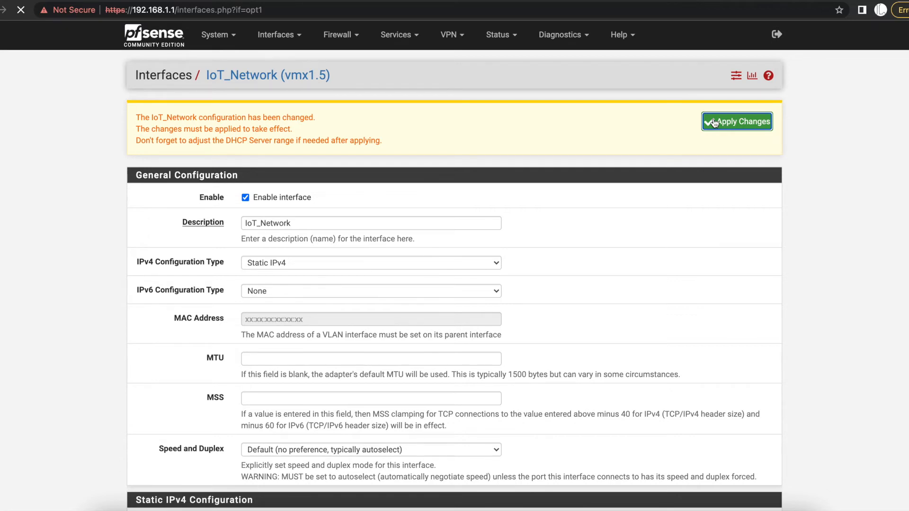
Apply the pending IoT_Network interface changes from the banner.
click(737, 121)
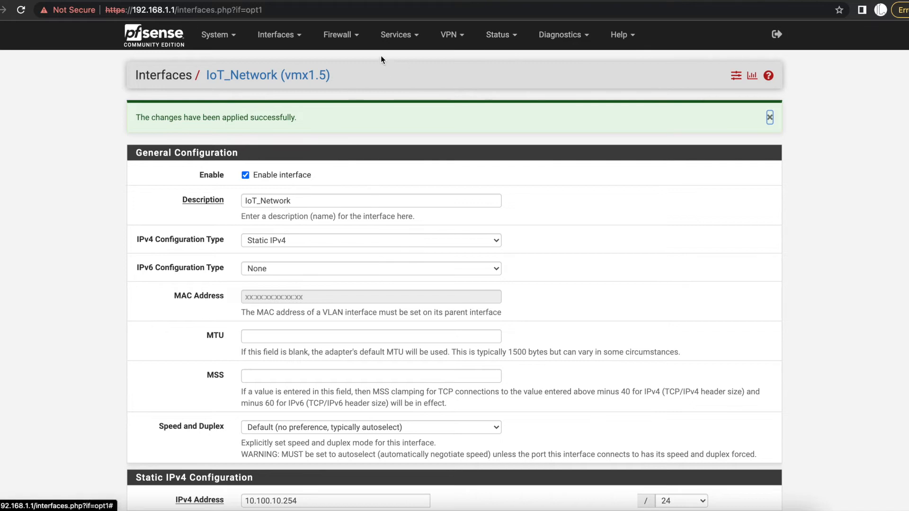
mouse_move(395, 35)
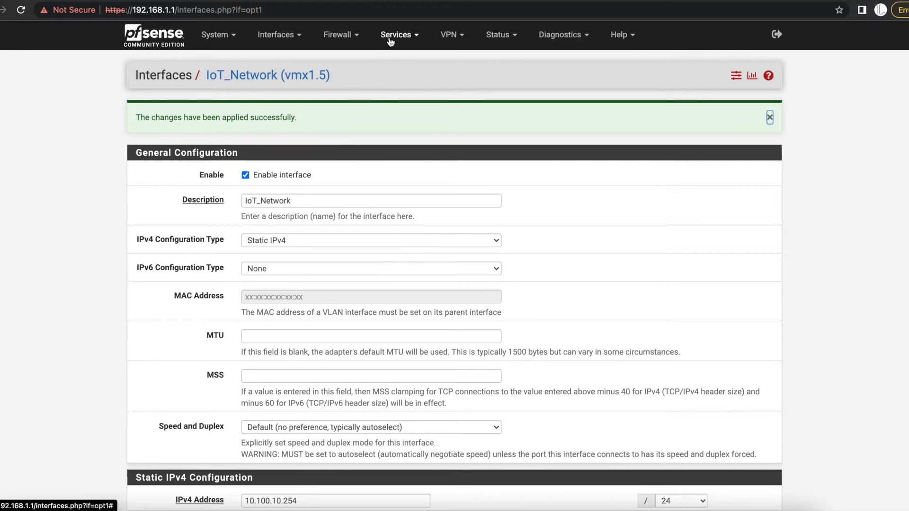
Enable the DHCP server on the IOT_NETWORK tab under Services > DHCP Server.
click(395, 35)
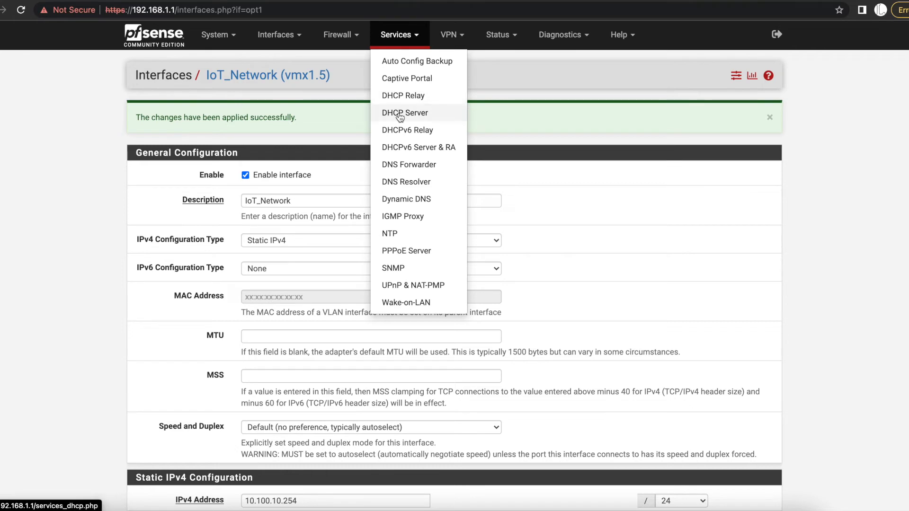
click(404, 113)
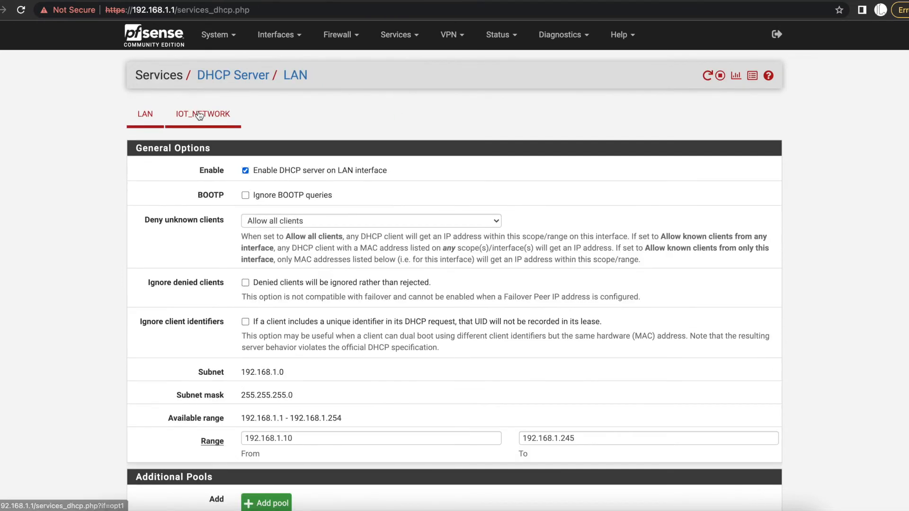
click(202, 113)
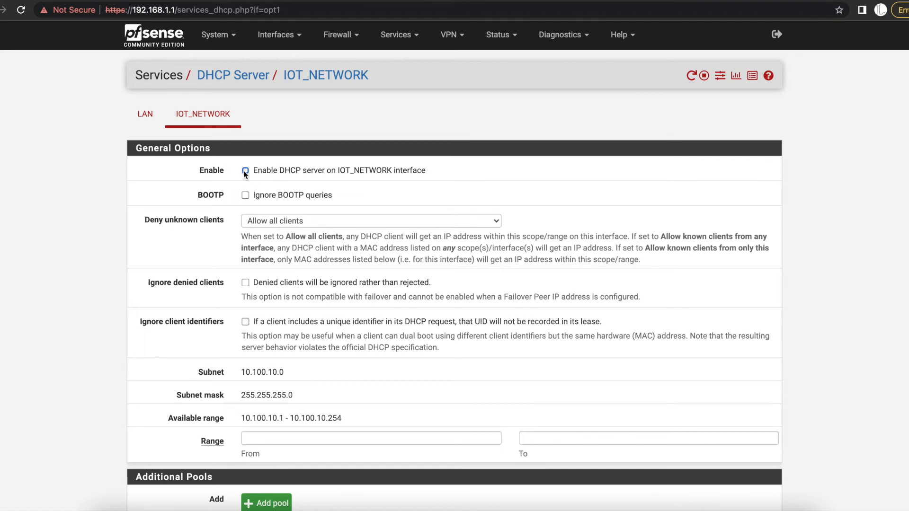
click(245, 169)
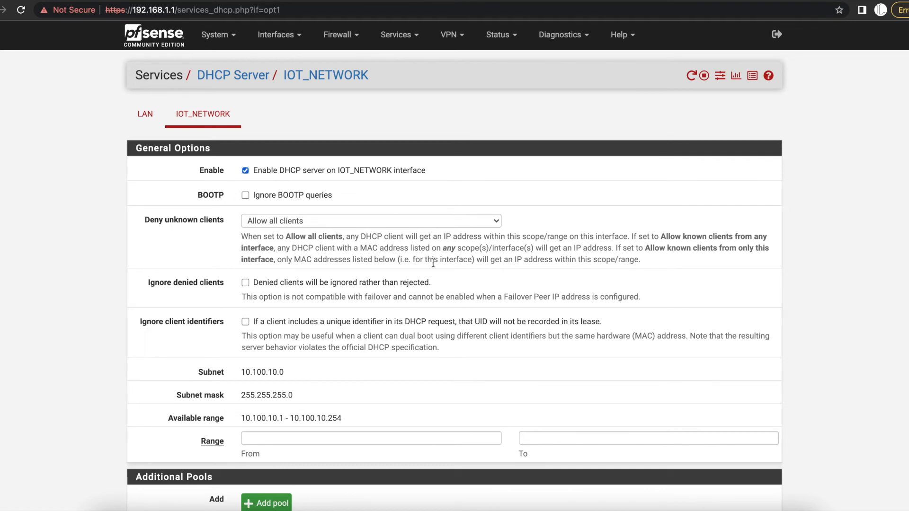
scroll(down, 3)
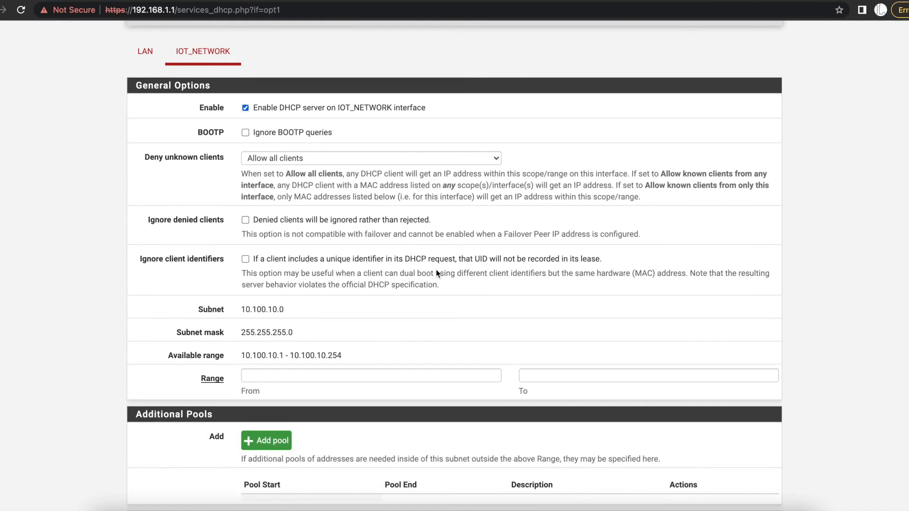
mouse_move(267, 365)
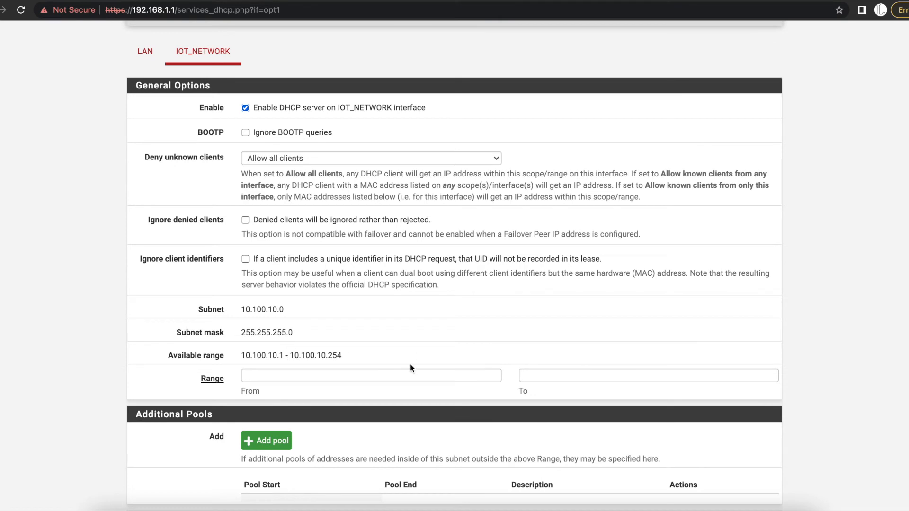
mouse_move(375, 360)
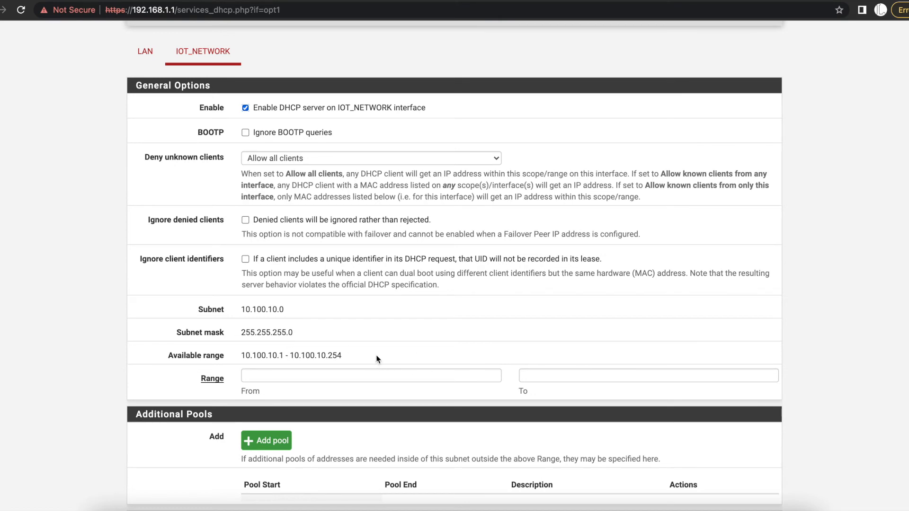
click(371, 375)
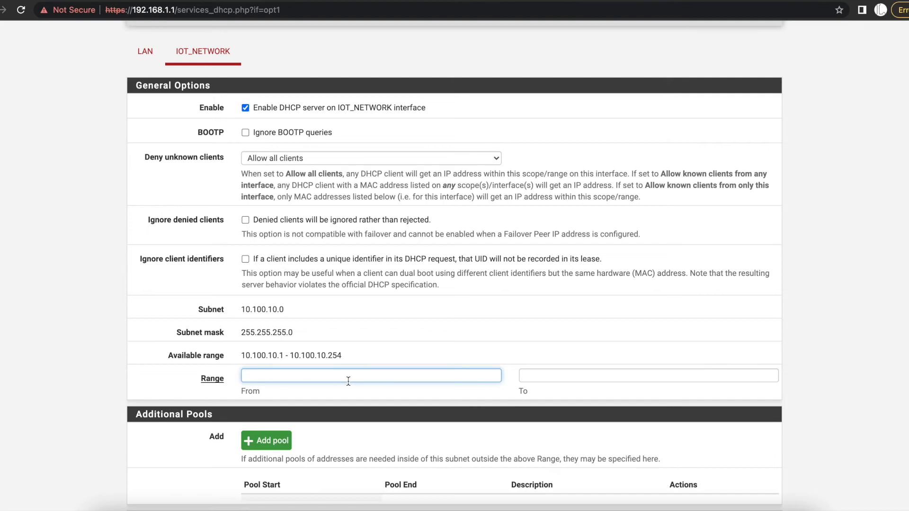
Set the DHCP range from 10.100.10.1 to 10.100.10.253 and save the IOT_NETWORK DHCP settings.
text(10.100.10.)
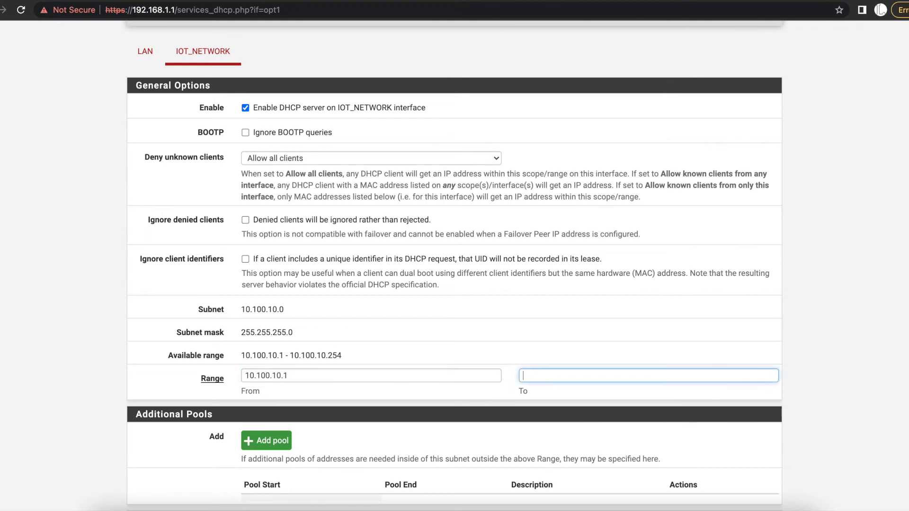
text(10.100.10.)
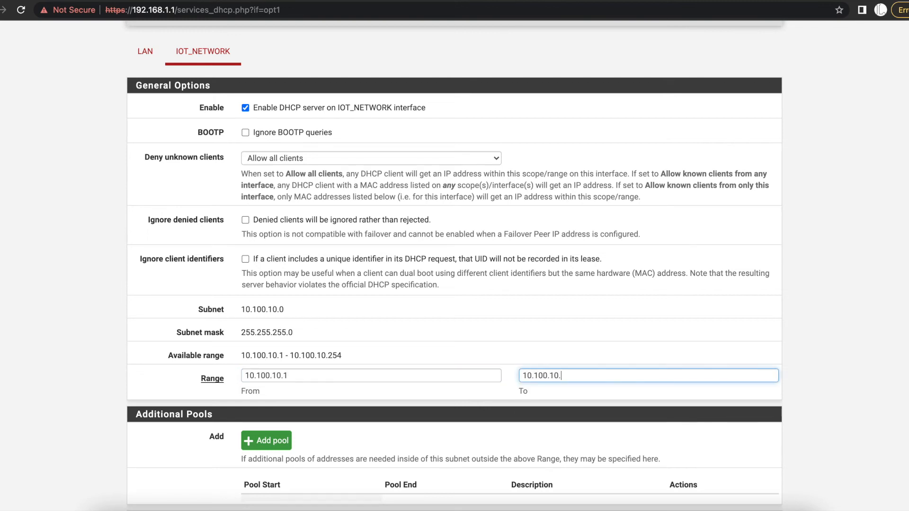
text(253)
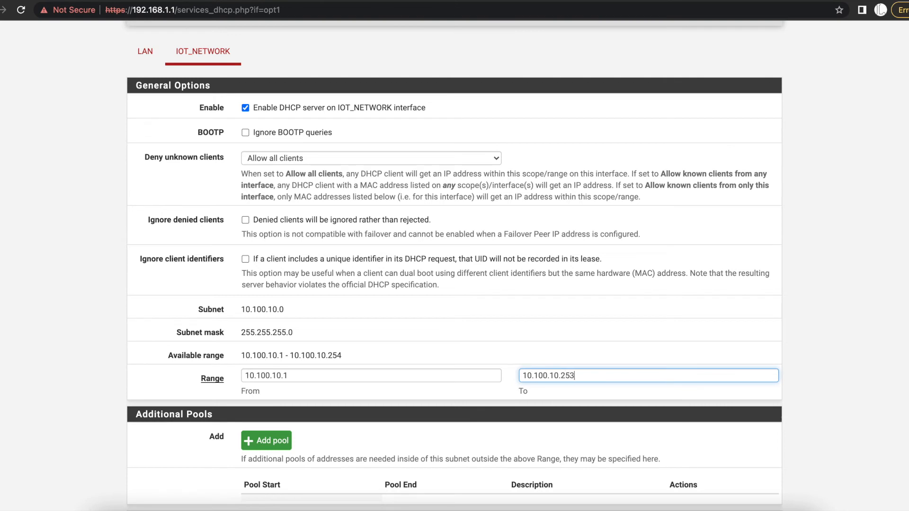
mouse_move(365, 366)
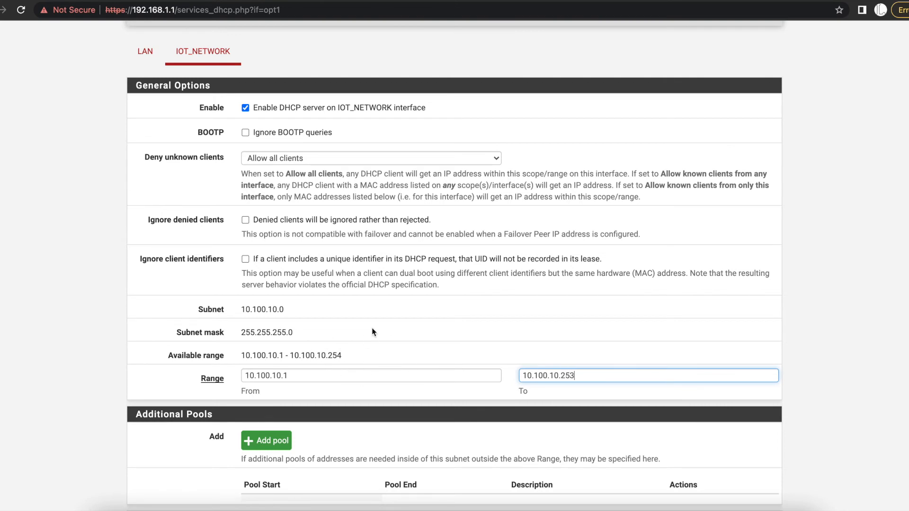
scroll(down, 3)
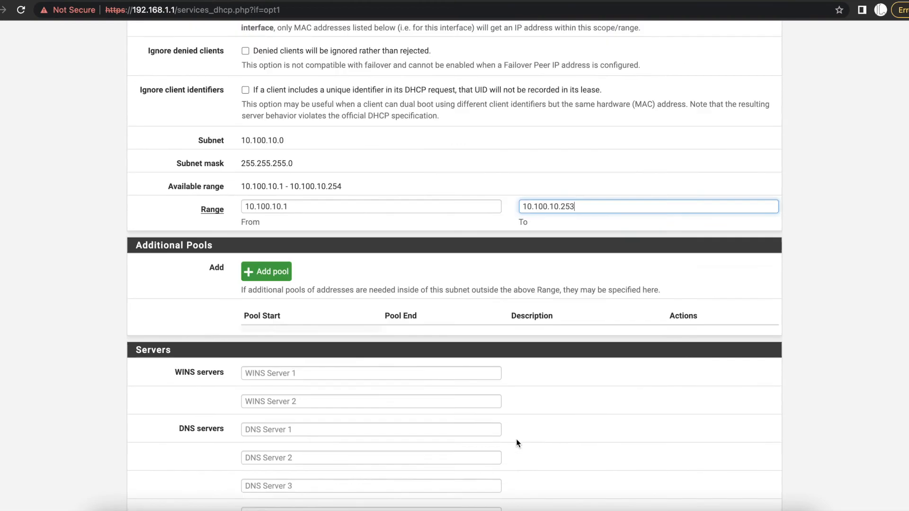
scroll(down, 3)
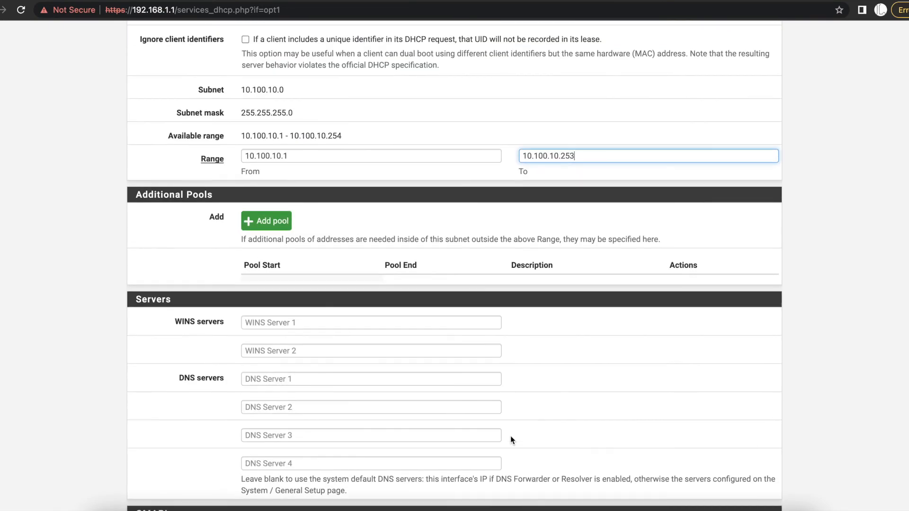
scroll(down, 3)
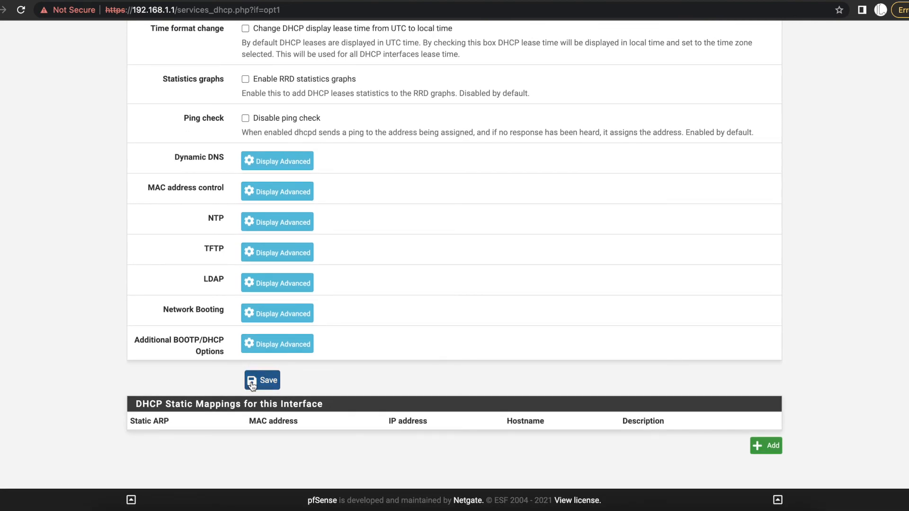
click(262, 381)
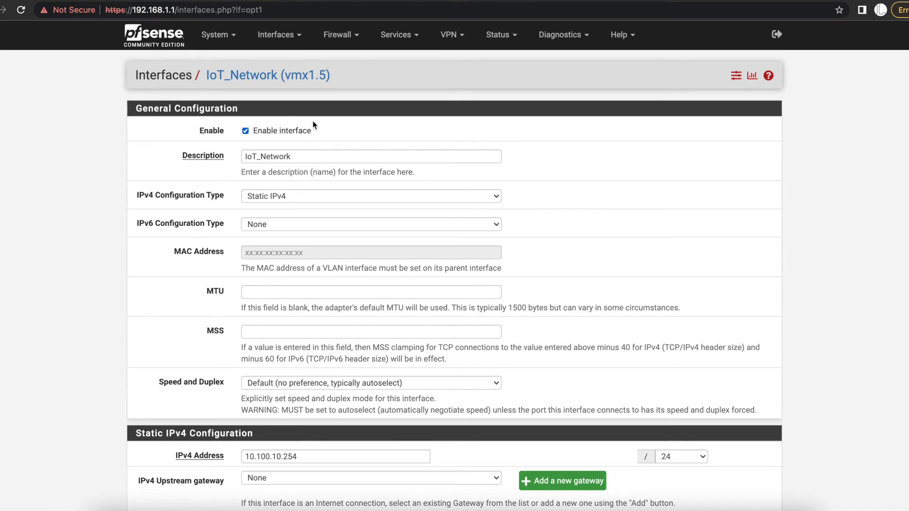
Browse the Interfaces menu, then return to the dashboard showing IOT_NETWORK up at 10.100.10.254.
click(278, 34)
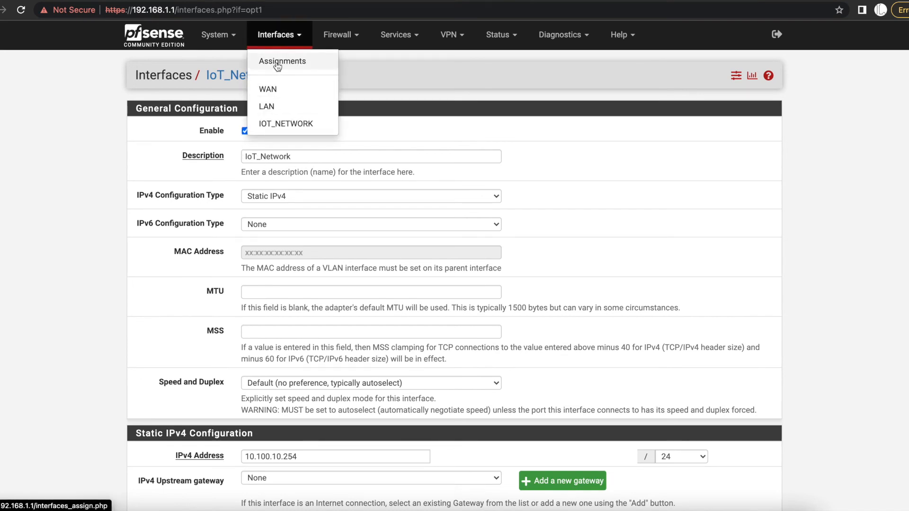
click(282, 61)
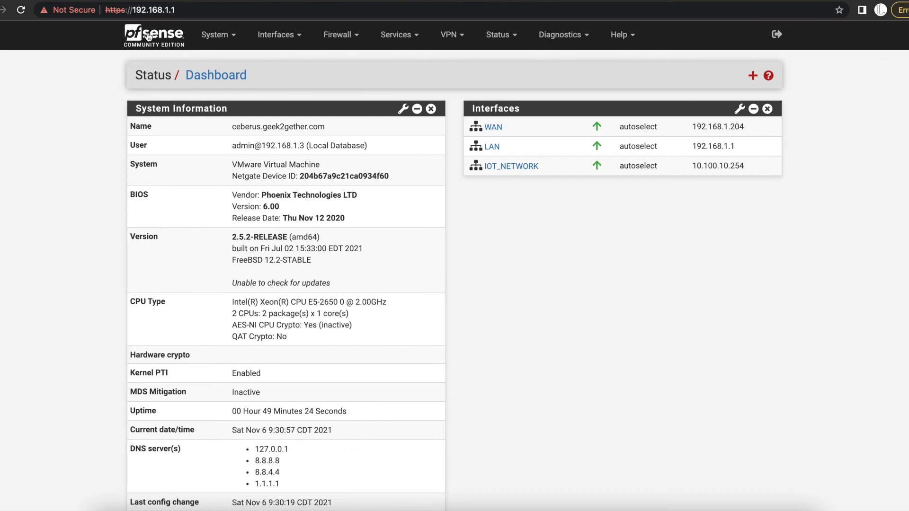
click(396, 35)
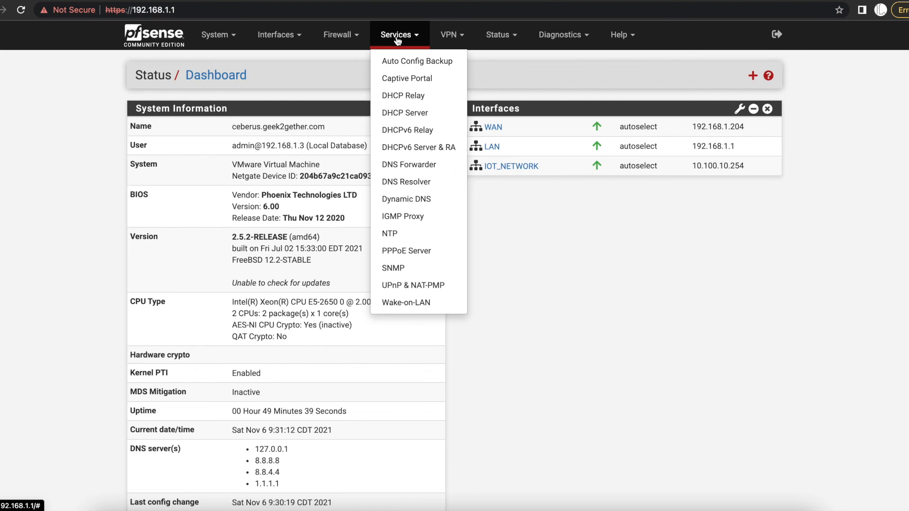
mouse_move(574, 324)
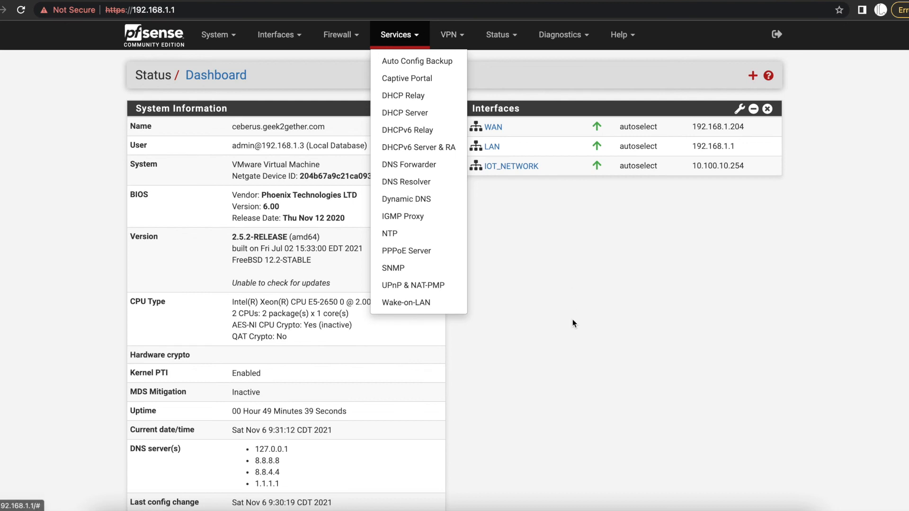
Show the IOT_NETWORK tab under Firewall > Rules, which lists no rules yet.
click(340, 36)
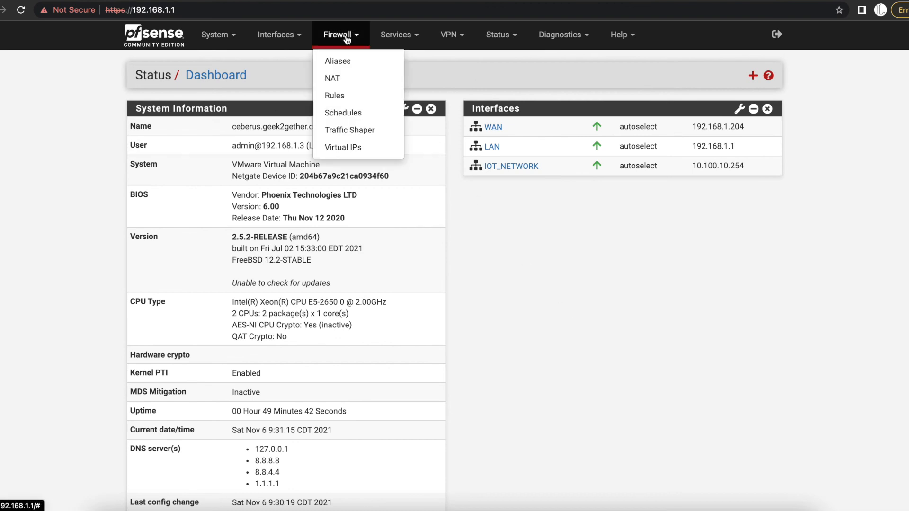
click(335, 96)
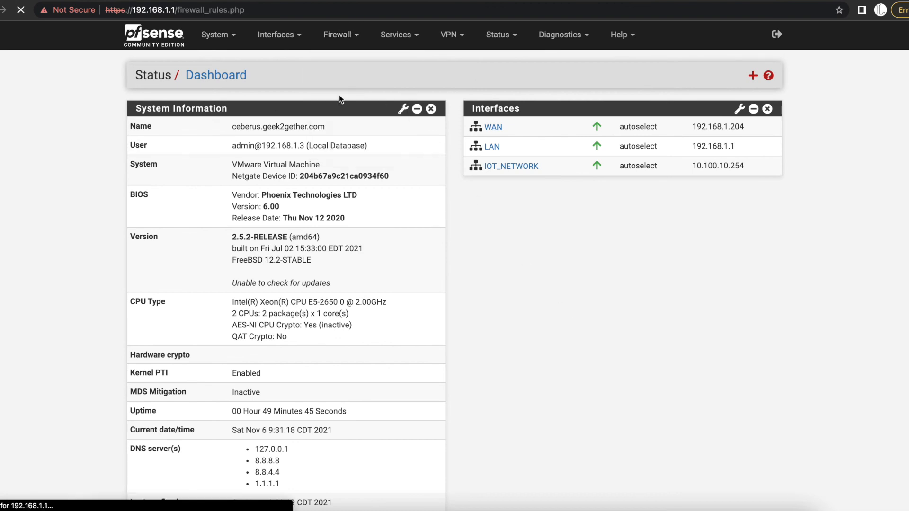
click(340, 35)
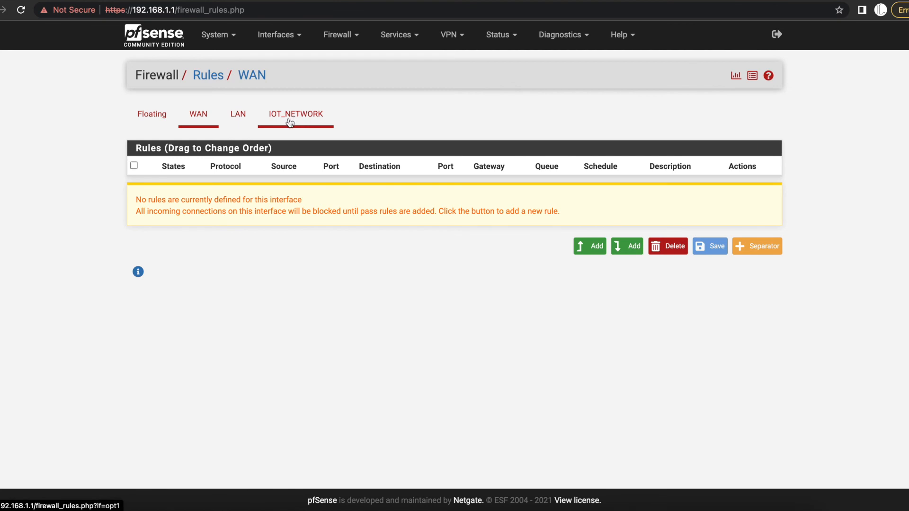
click(295, 114)
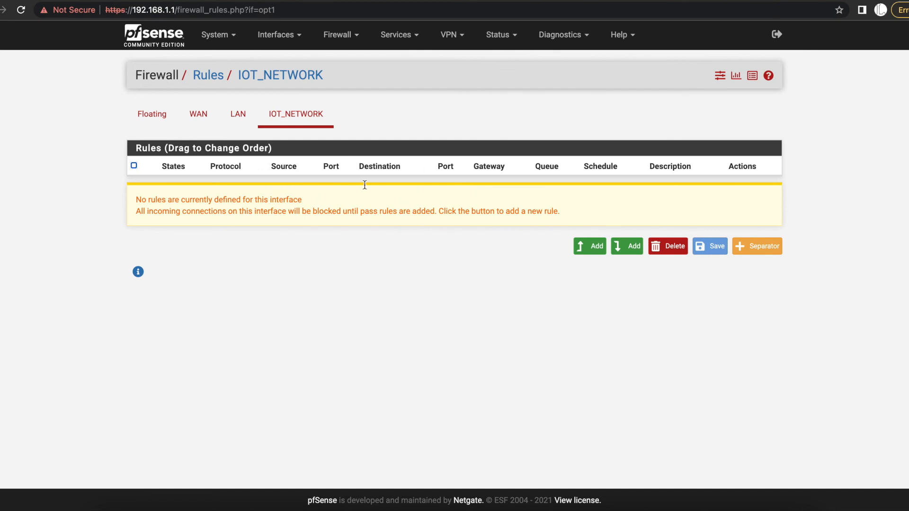
mouse_move(467, 332)
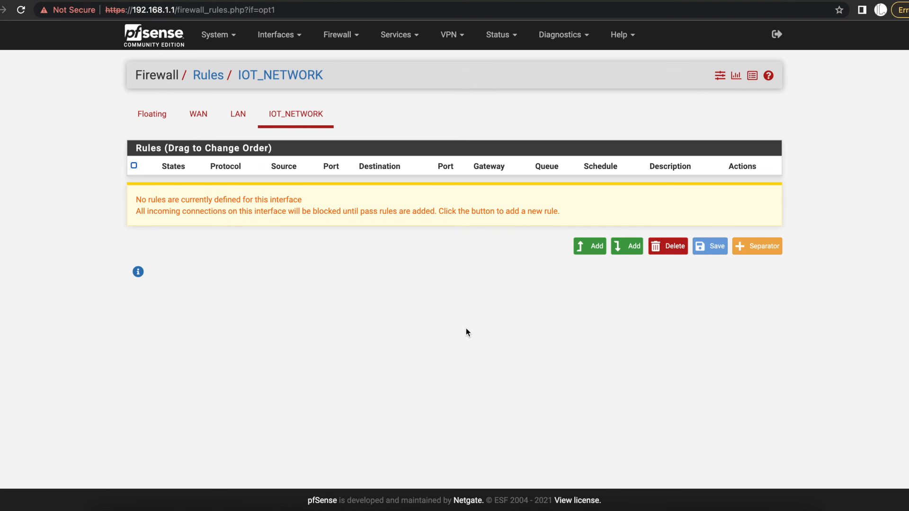
mouse_move(350, 211)
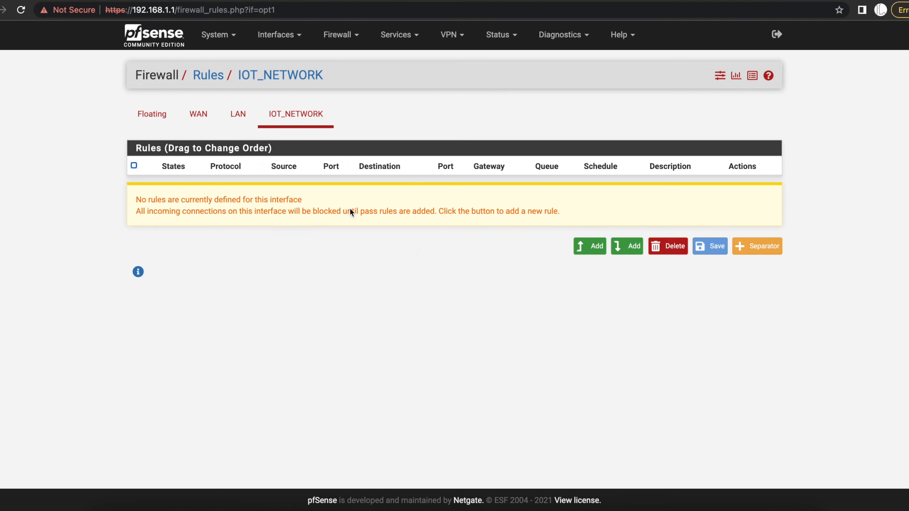
mouse_move(530, 369)
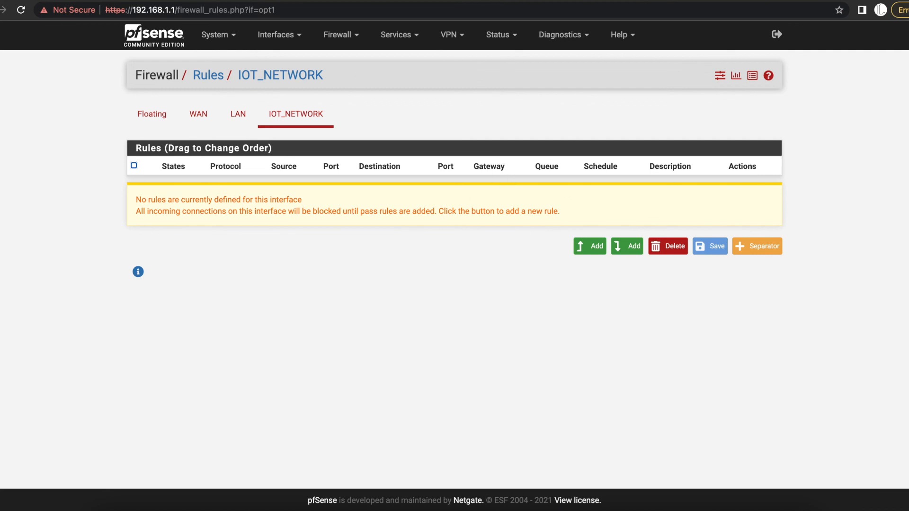
mouse_move(558, 231)
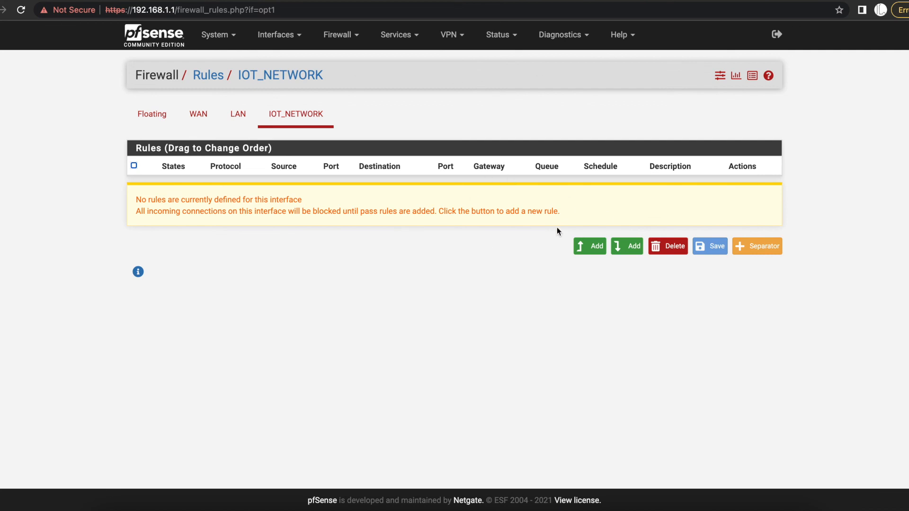
mouse_move(277, 41)
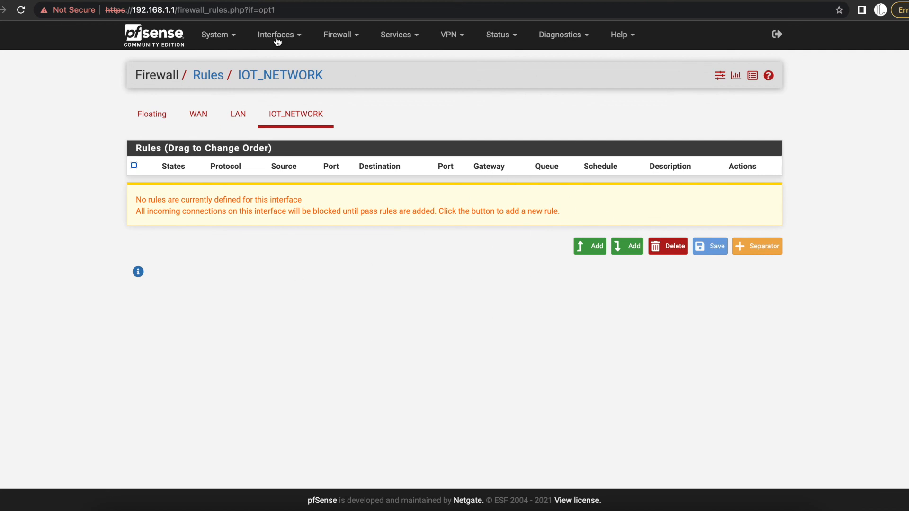
mouse_move(518, 268)
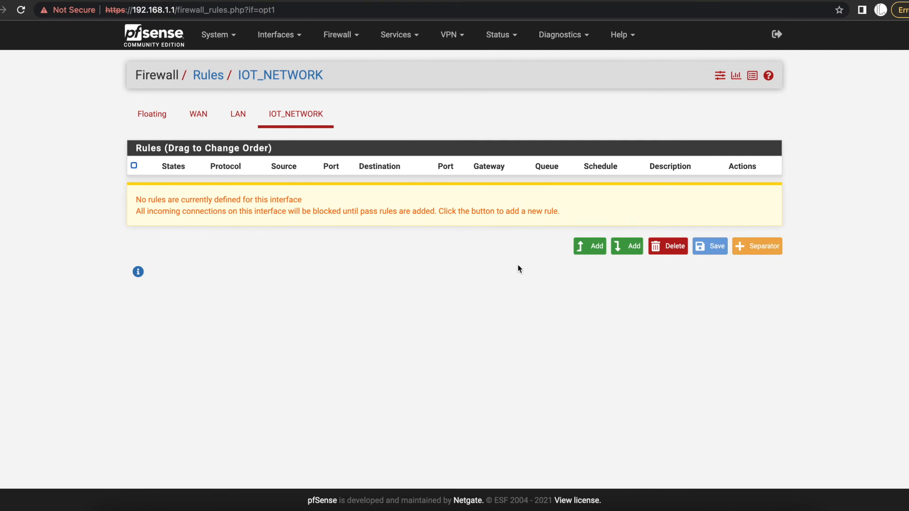
mouse_move(405, 305)
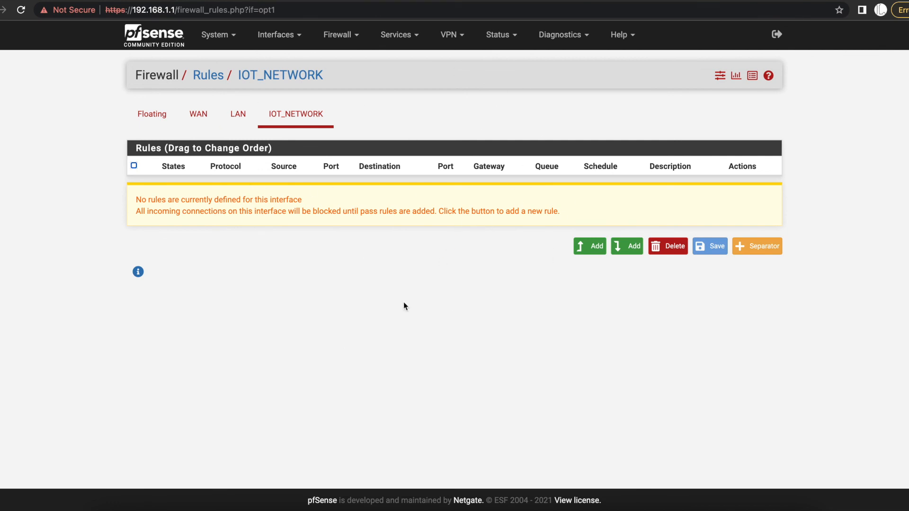
mouse_move(423, 168)
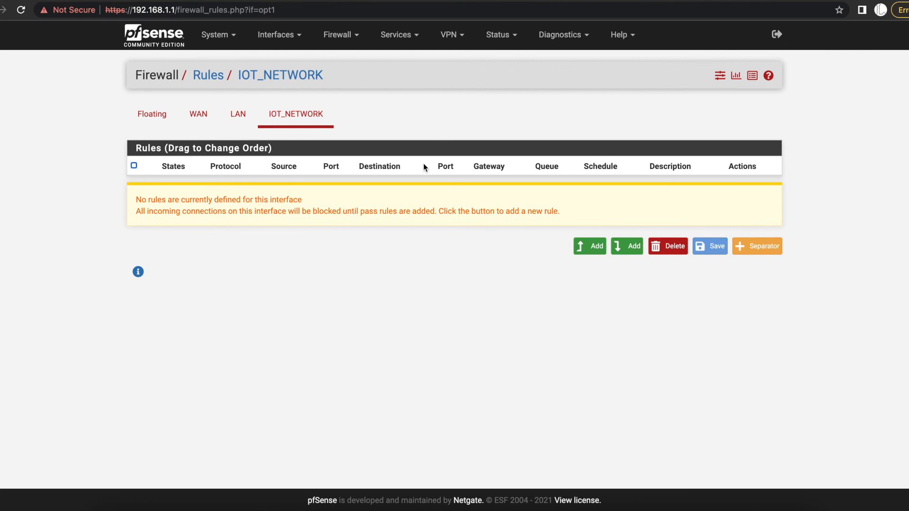
mouse_move(505, 183)
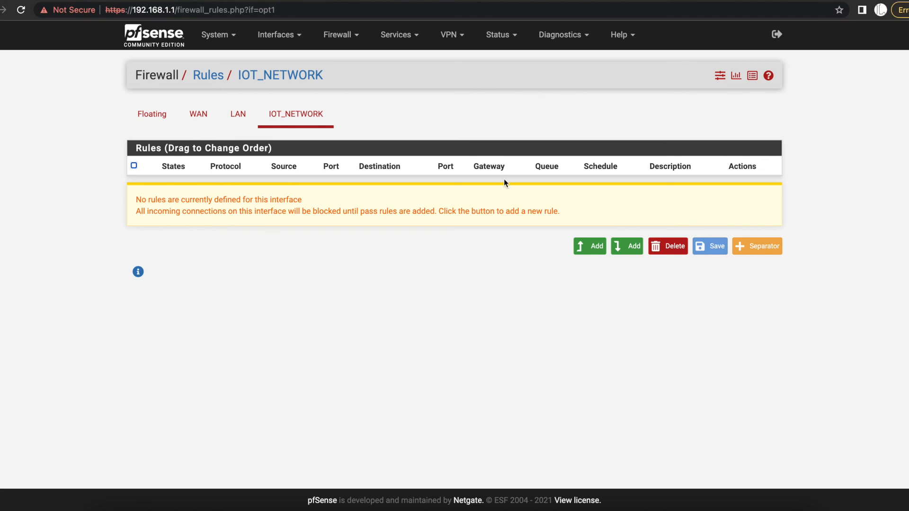
click(133, 165)
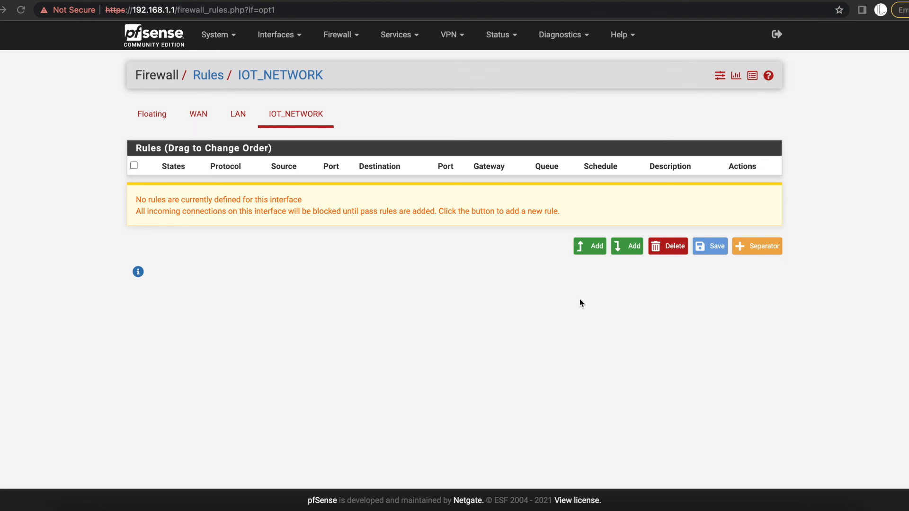